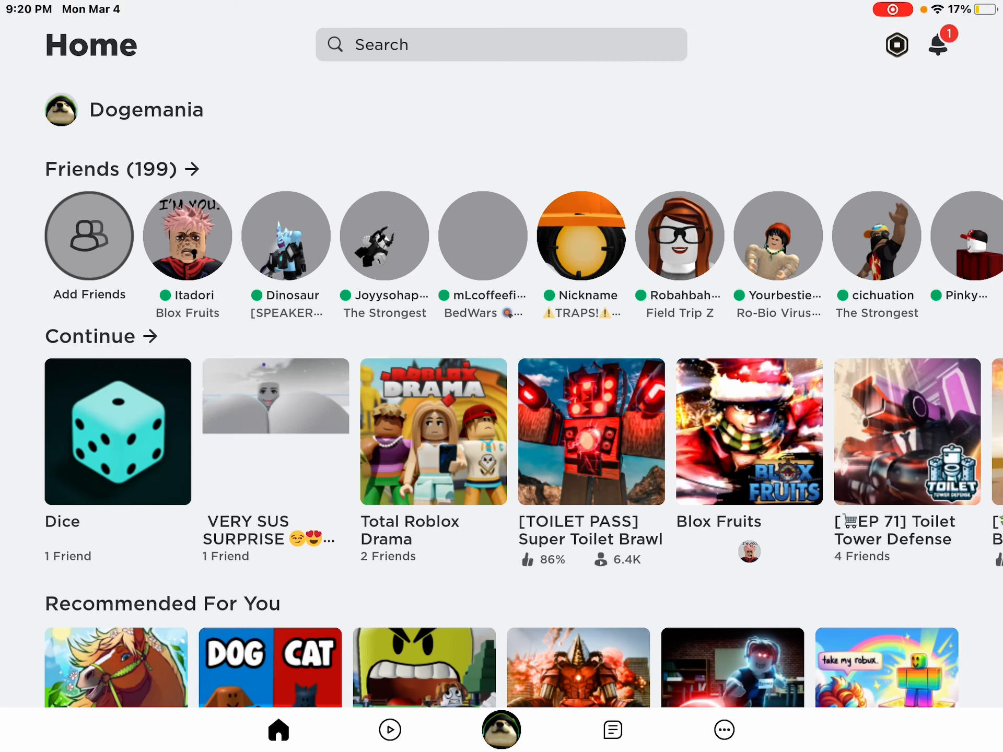
Open the Dice game from Continue and review its description, 83% rating, 821K visits and developer row
left_click(118, 431)
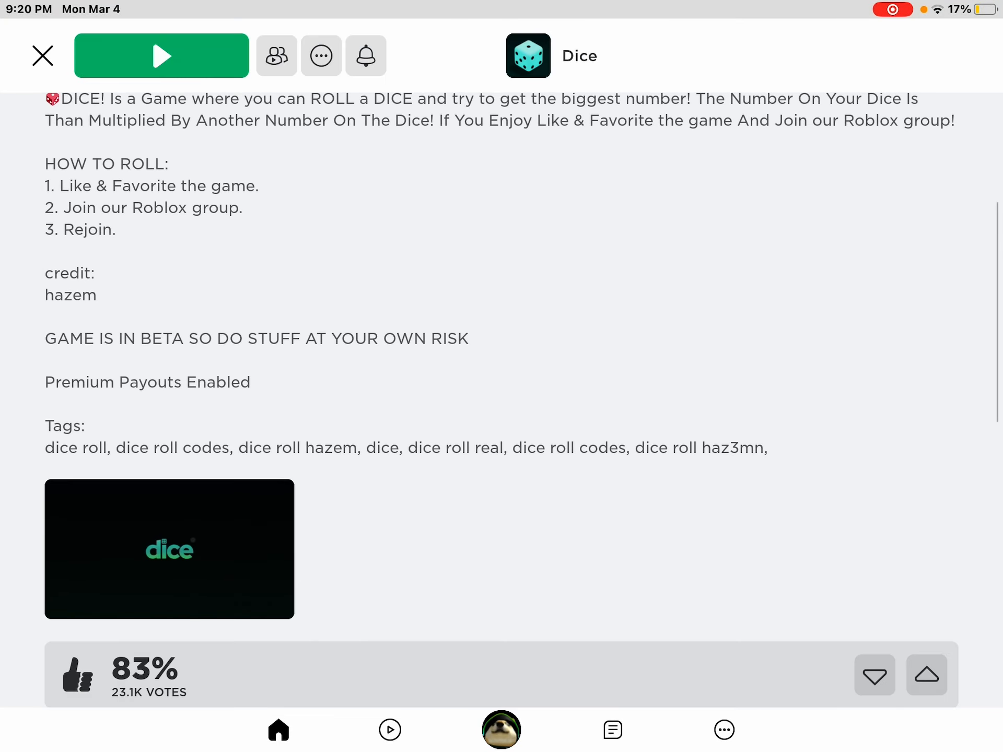
scroll("down", 3)
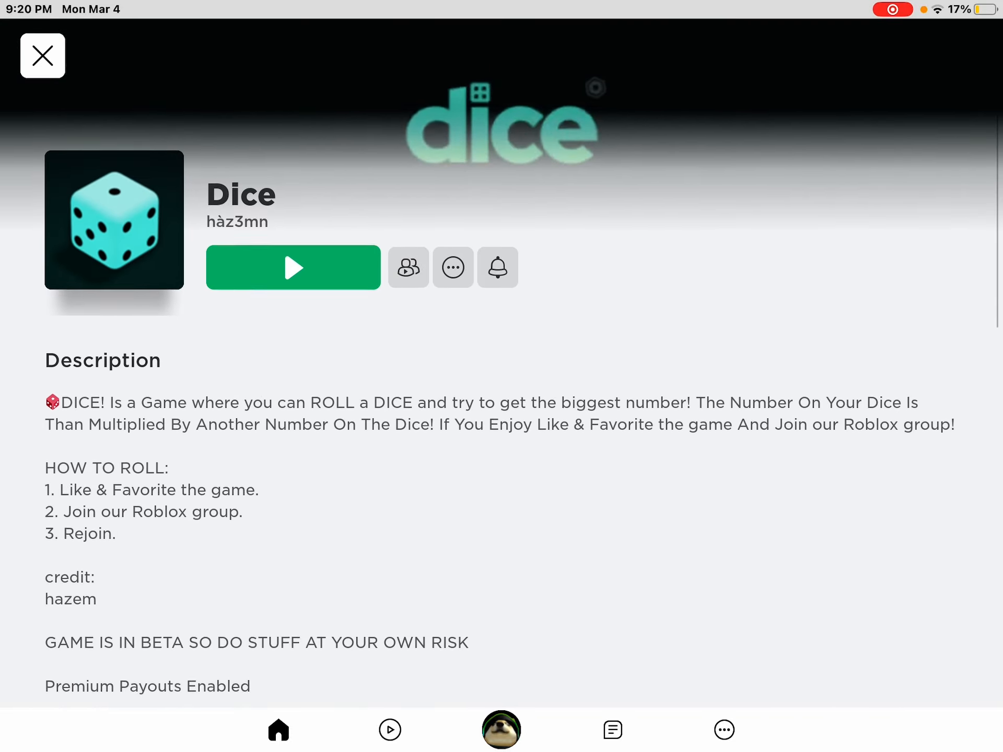
scroll("down", 3)
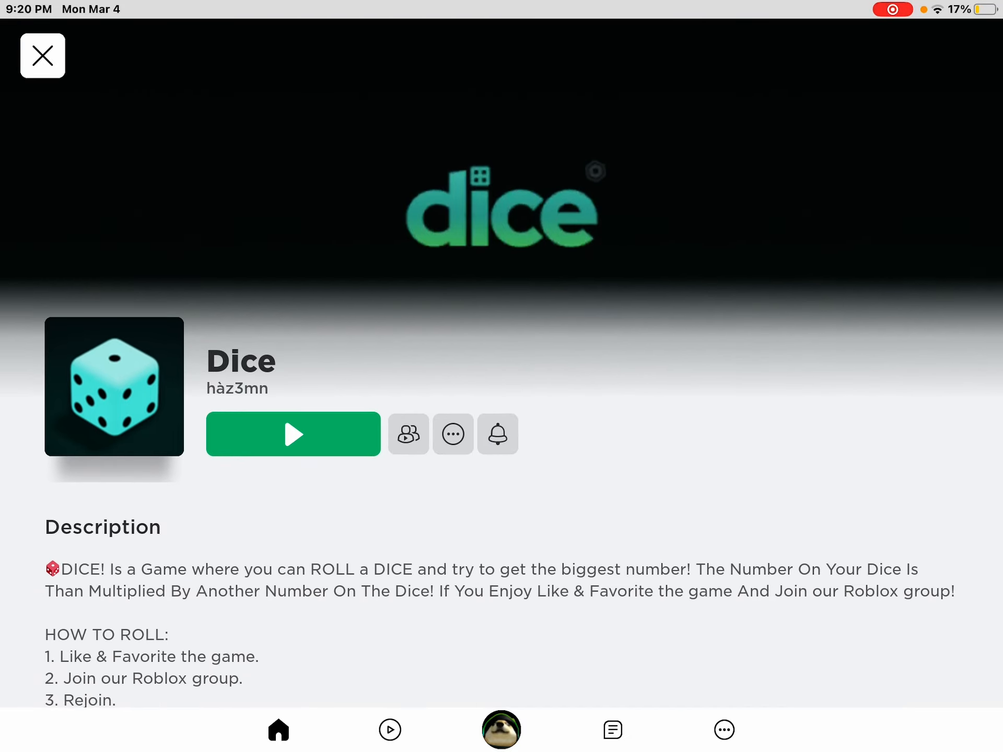
scroll("down", 3)
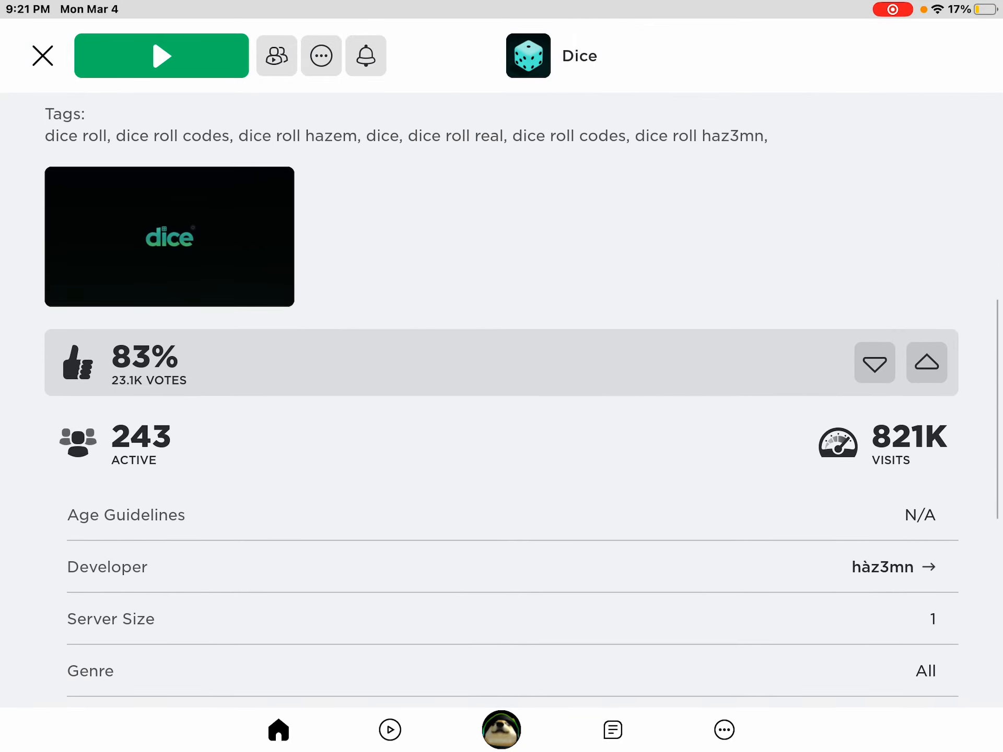
Open the hàz3mn developer group, check its Store, return to About and open the owner's profile
left_click(891, 566)
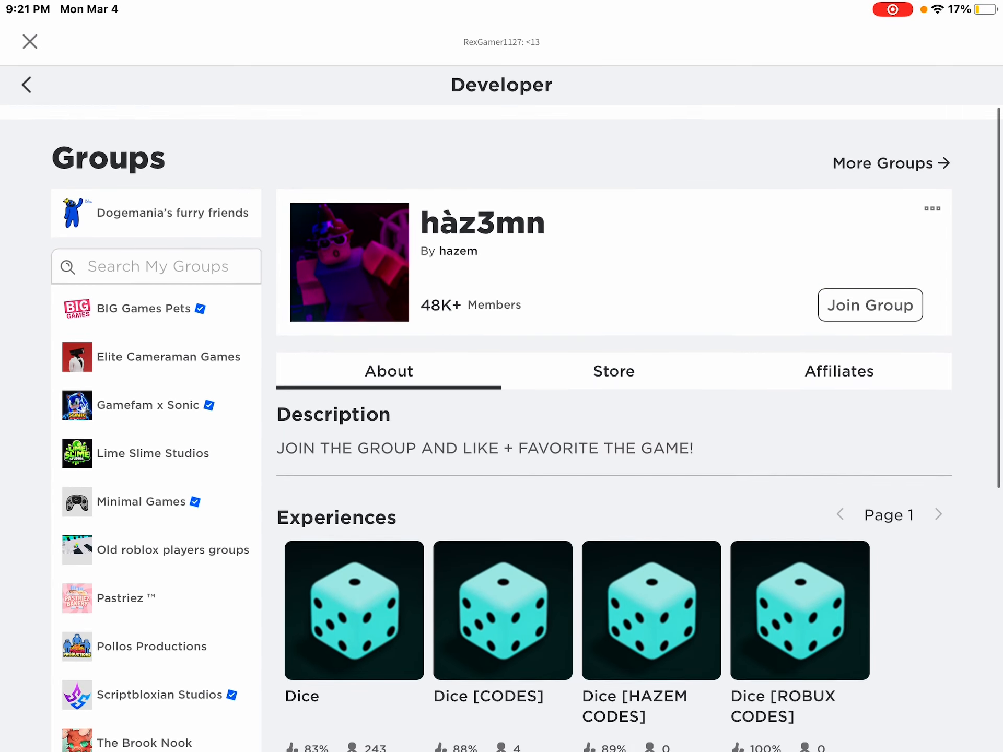
left_click(613, 371)
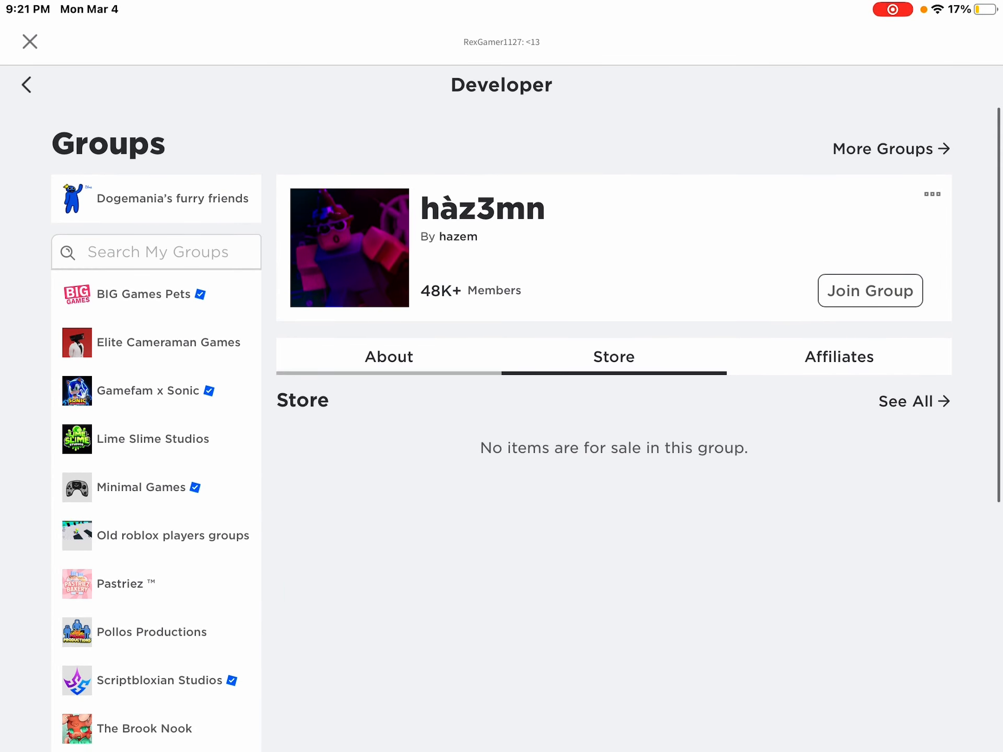
left_click(388, 356)
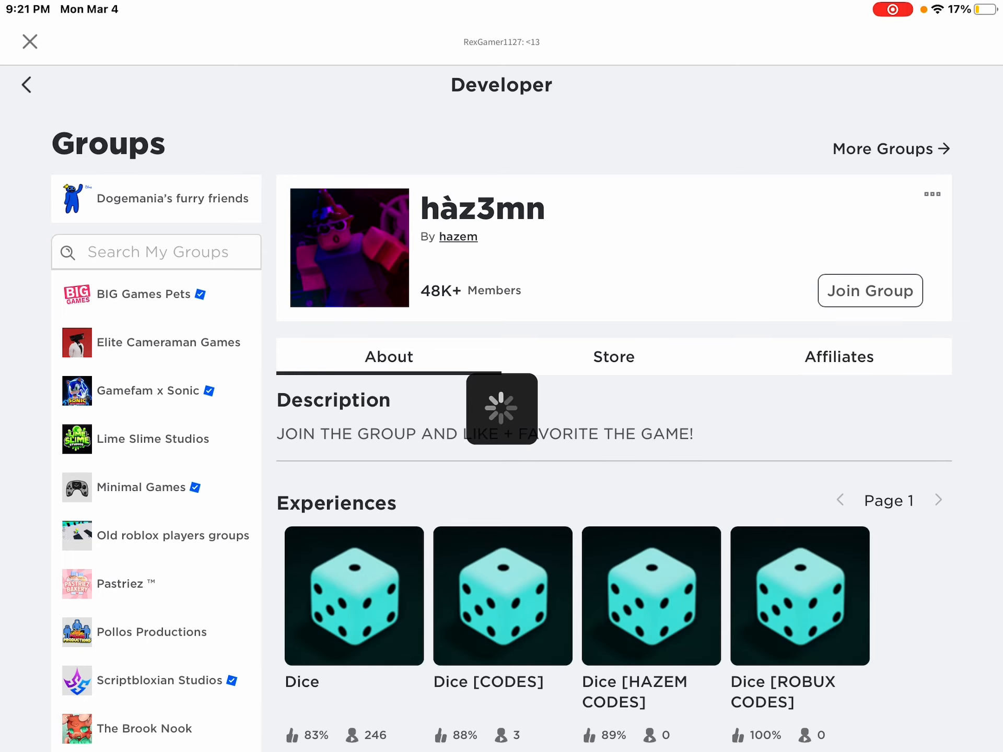
left_click(458, 237)
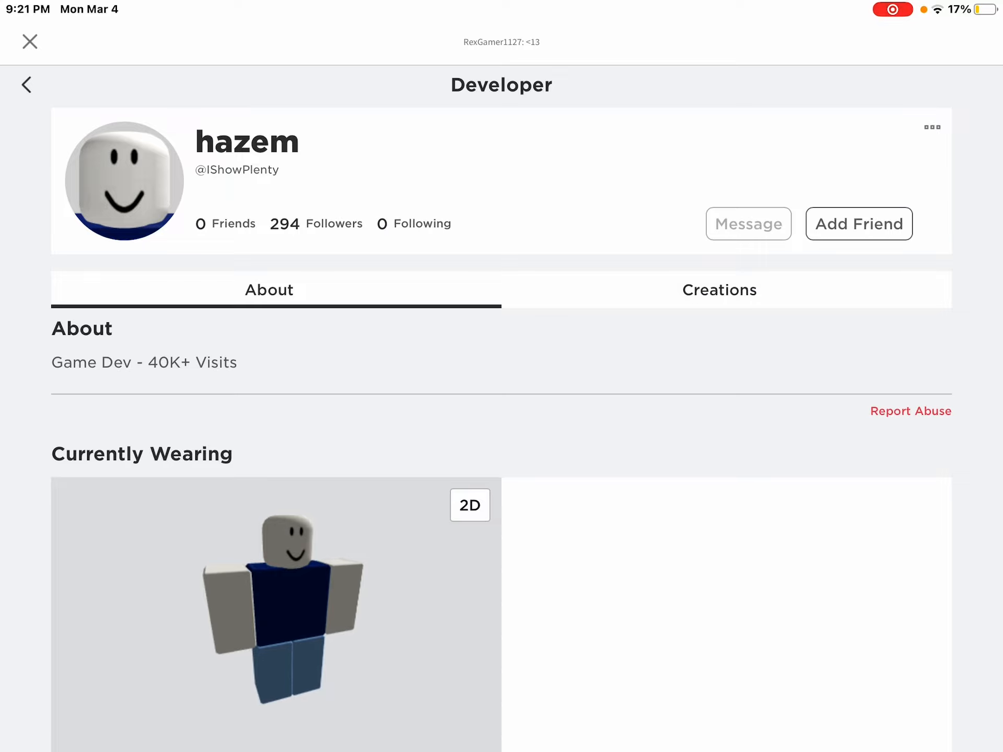
Review creator hazem's profile and the group's four Dice experiences and 48K+ members
scroll("down", 3)
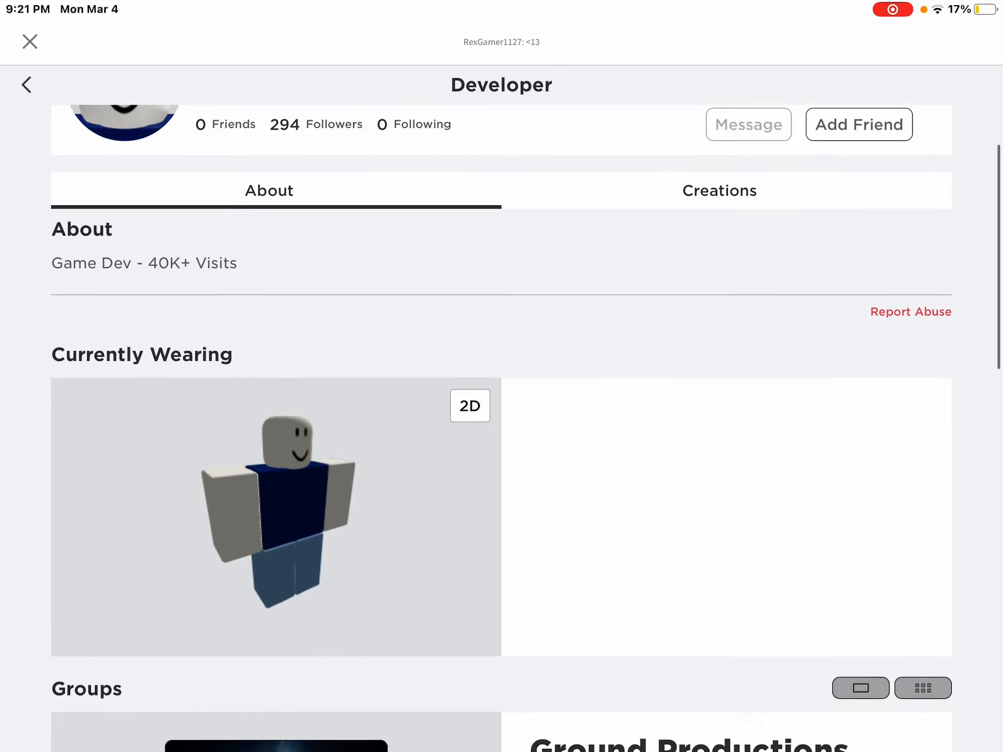
scroll("down", 3)
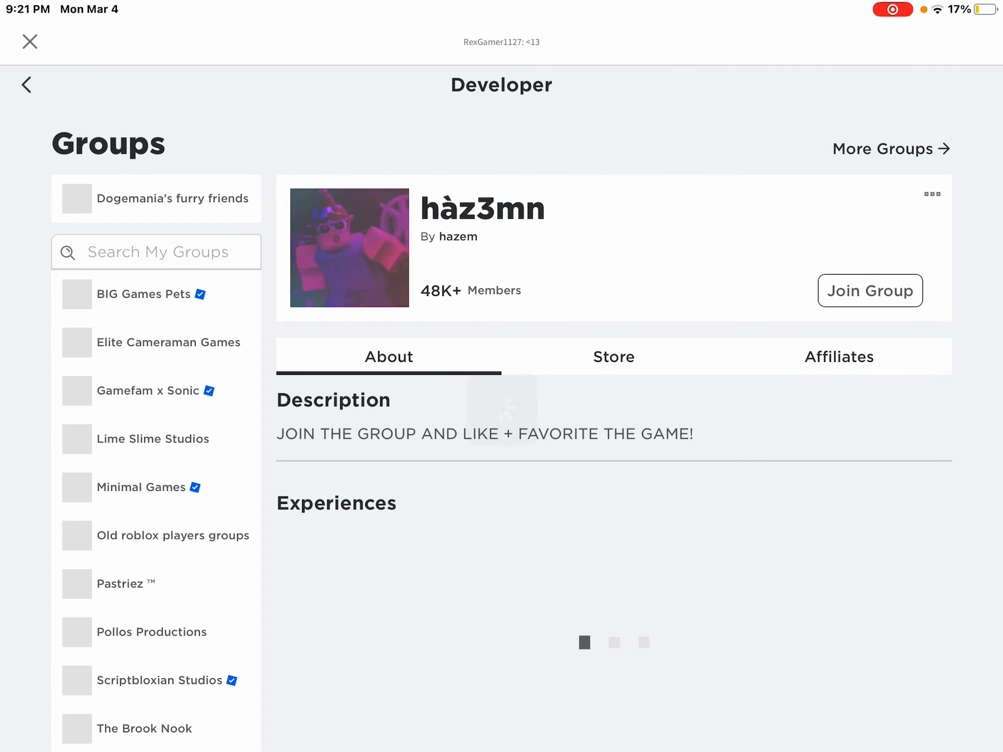
scroll("down", 3)
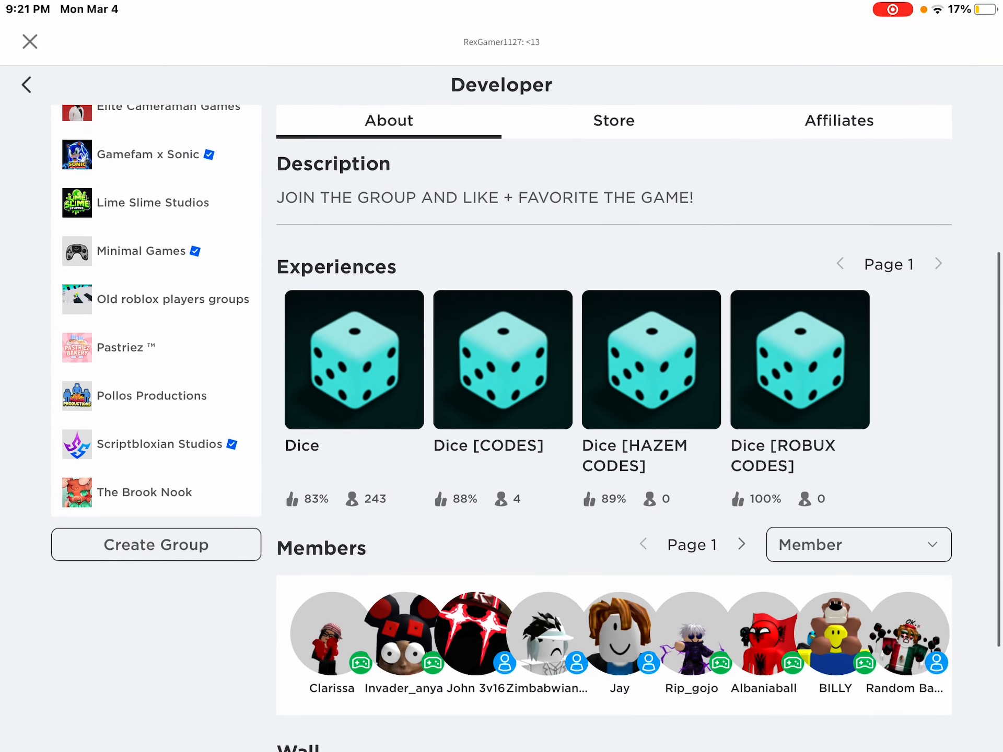
scroll("down", 3)
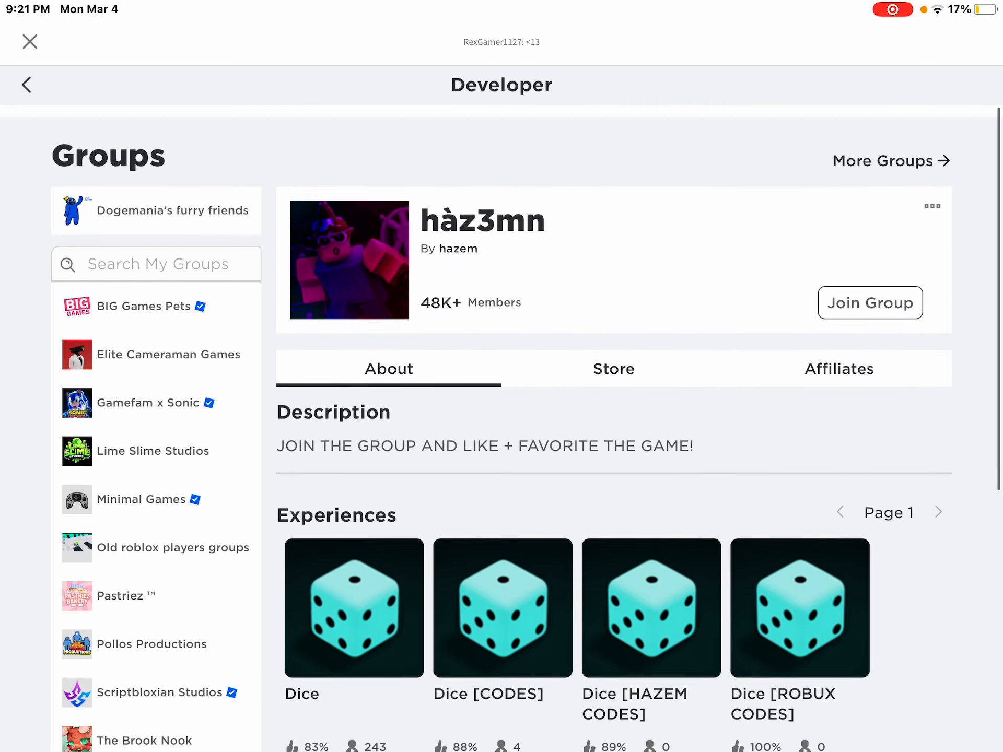
Check the hàz3mn group's affiliates, then reach the owner's profile again via the Dice page
left_click(839, 369)
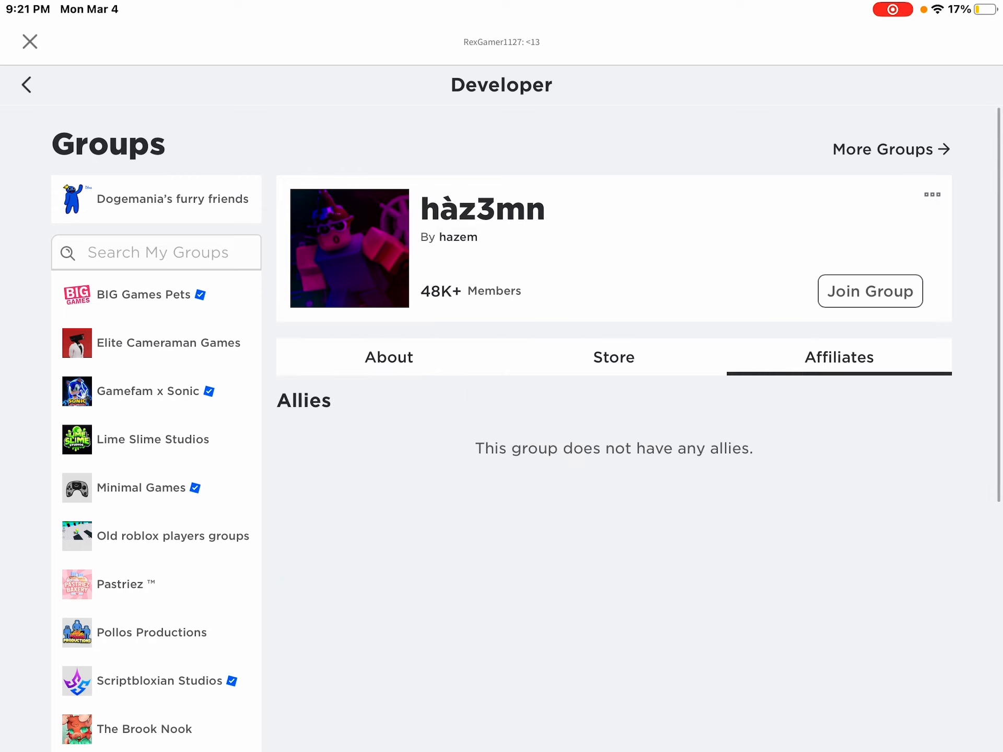
left_click(461, 237)
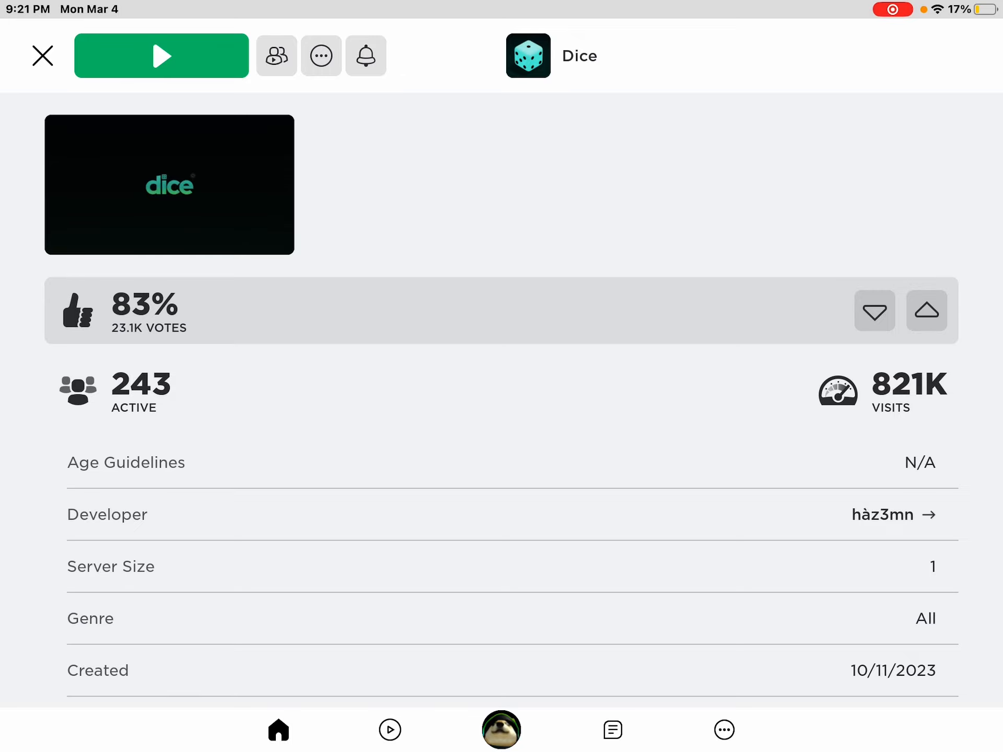
left_click(882, 514)
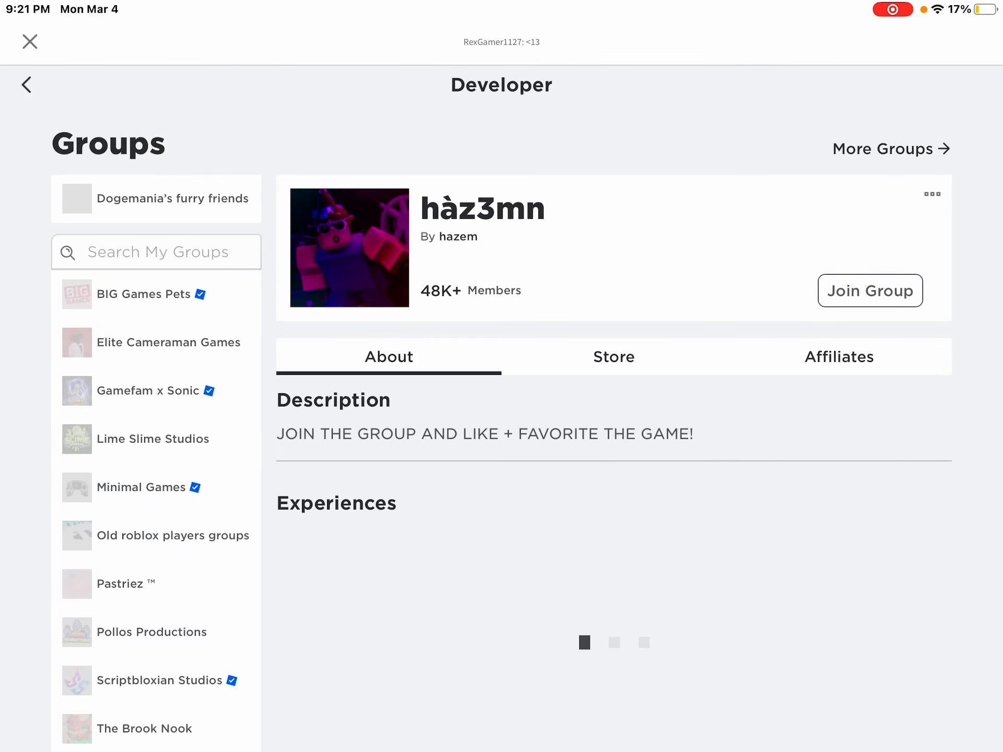
left_click(838, 356)
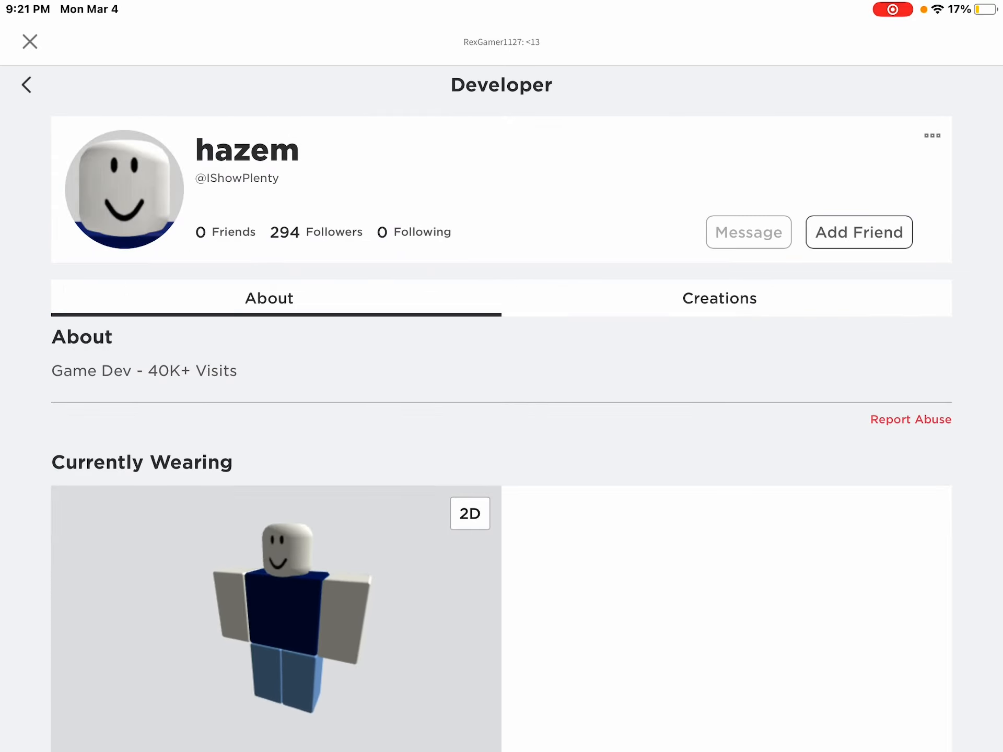
Bring up hazem's Ground Productions group with its 11K+ members and Dice [HAZEM CODES] experience
scroll("down", 3)
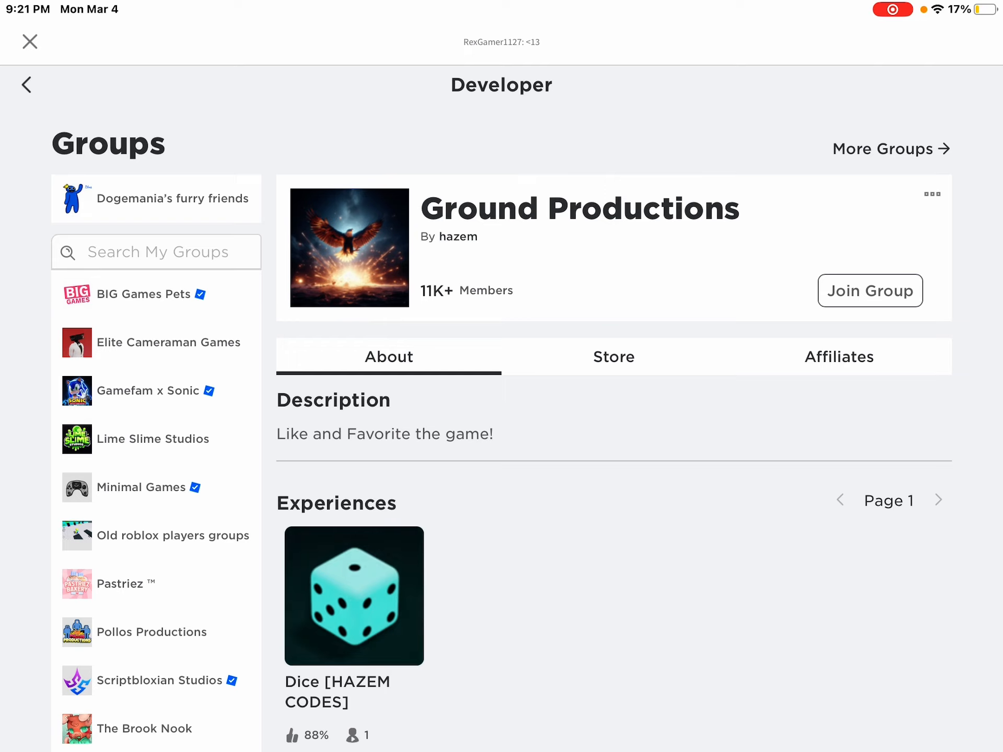
scroll("down", 3)
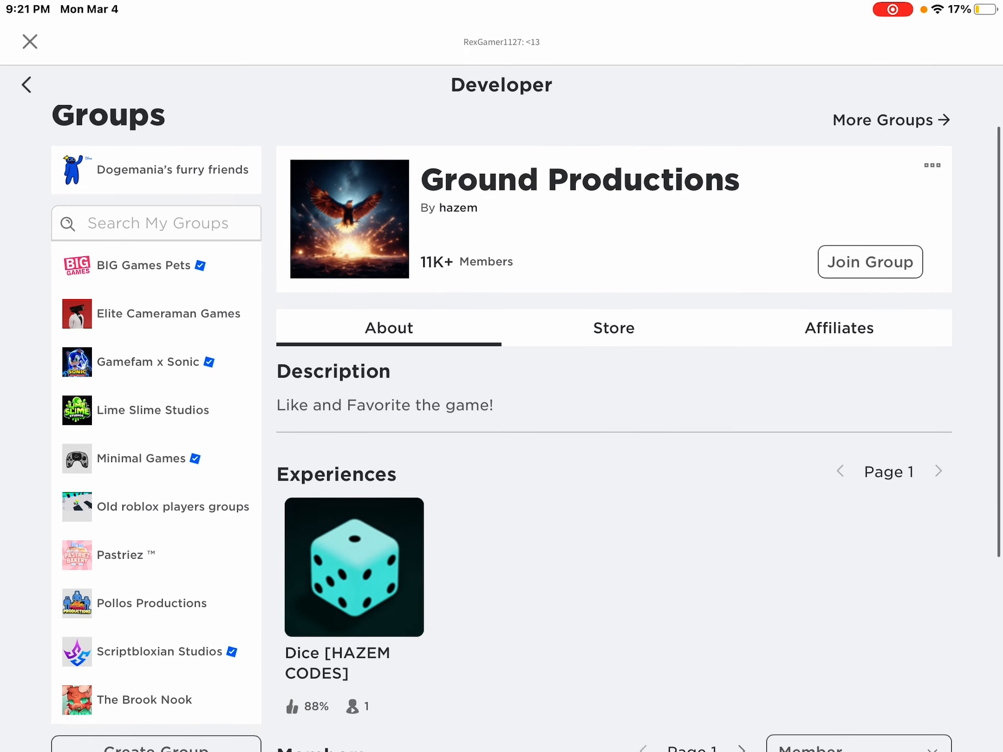
scroll("down", 3)
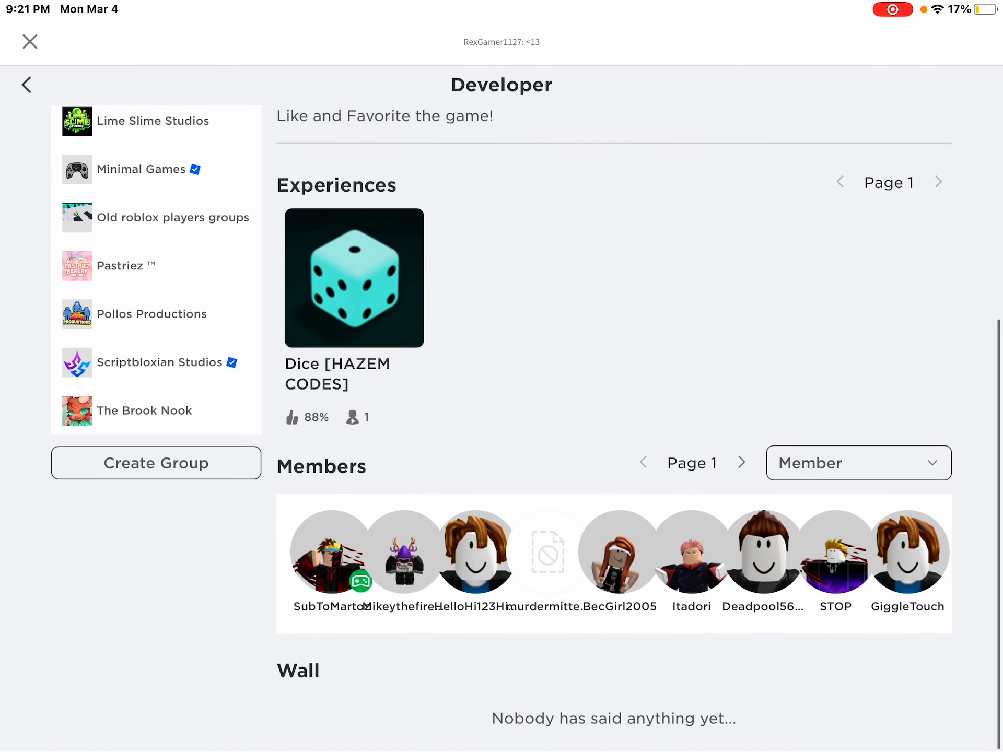
scroll("down", 3)
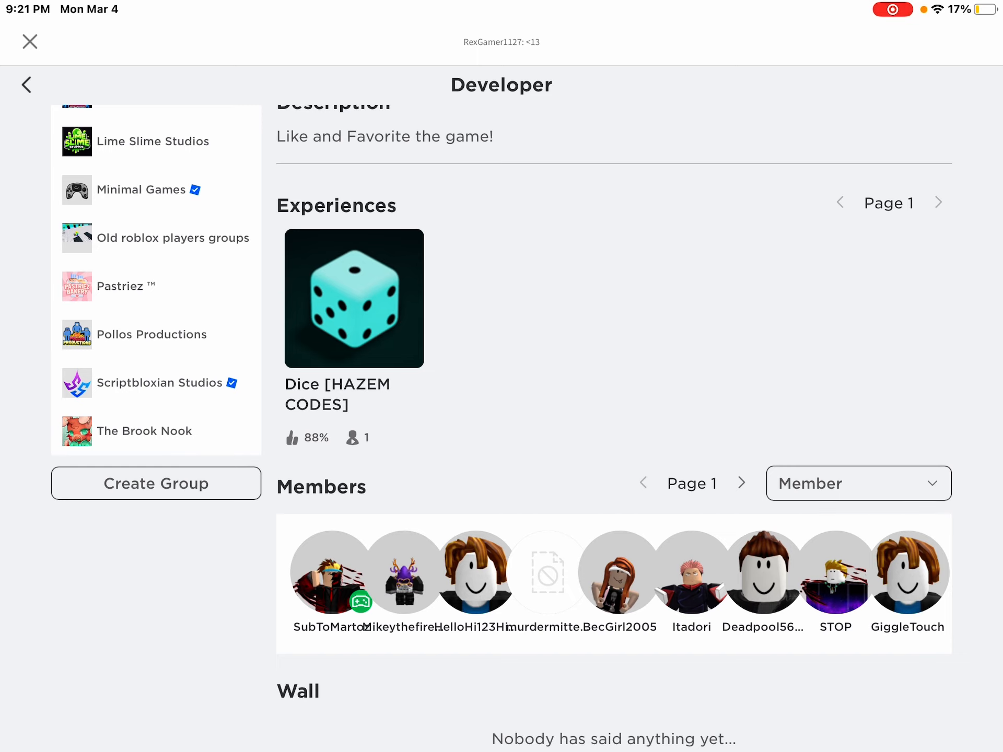
Read the Dice [HAZEM CODES] experience description, then leave Roblox for the iPad home screen
left_click(353, 298)
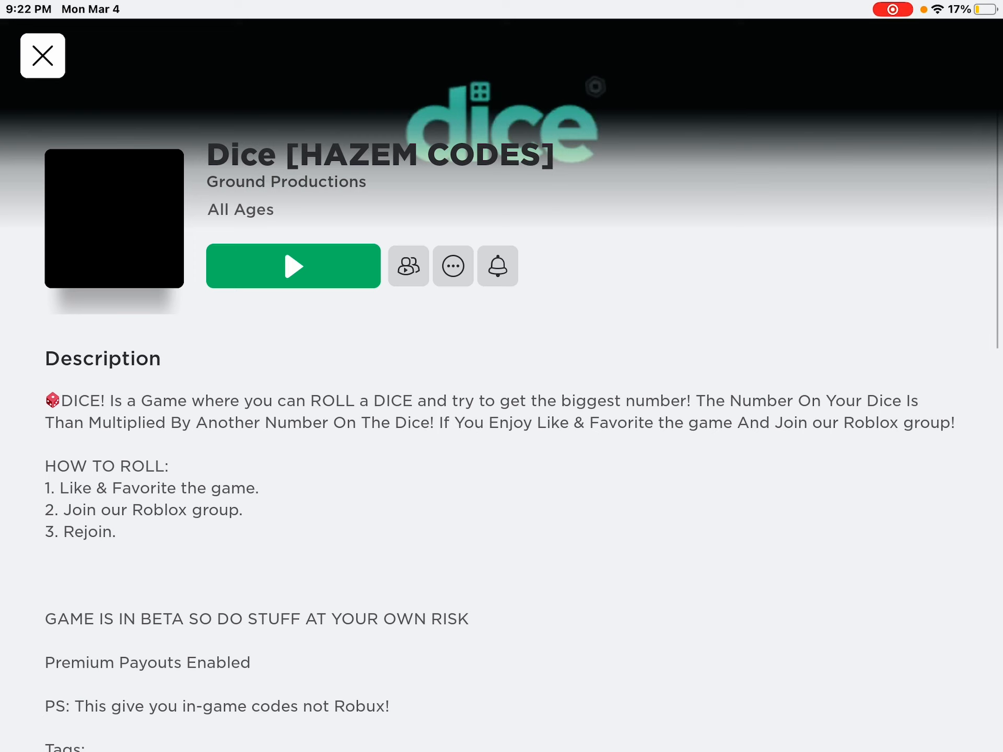
left_click(293, 266)
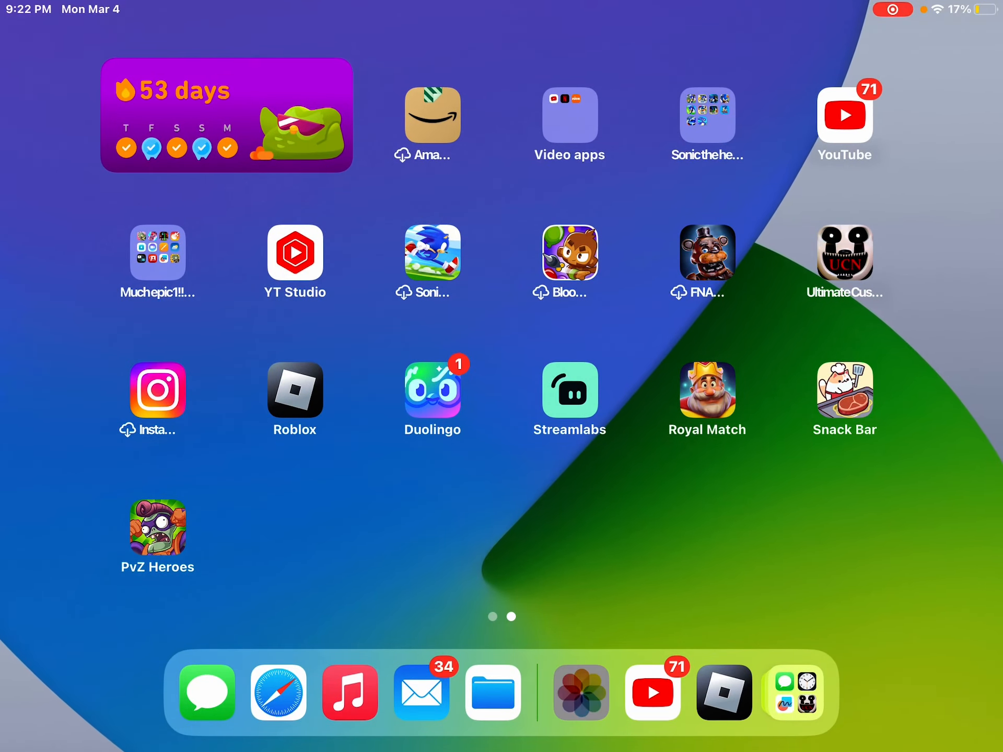
In Safari's Roblox redeem page, enter the code DICEOIDDMR3 in the Code field
left_click(581, 692)
type("DICE")
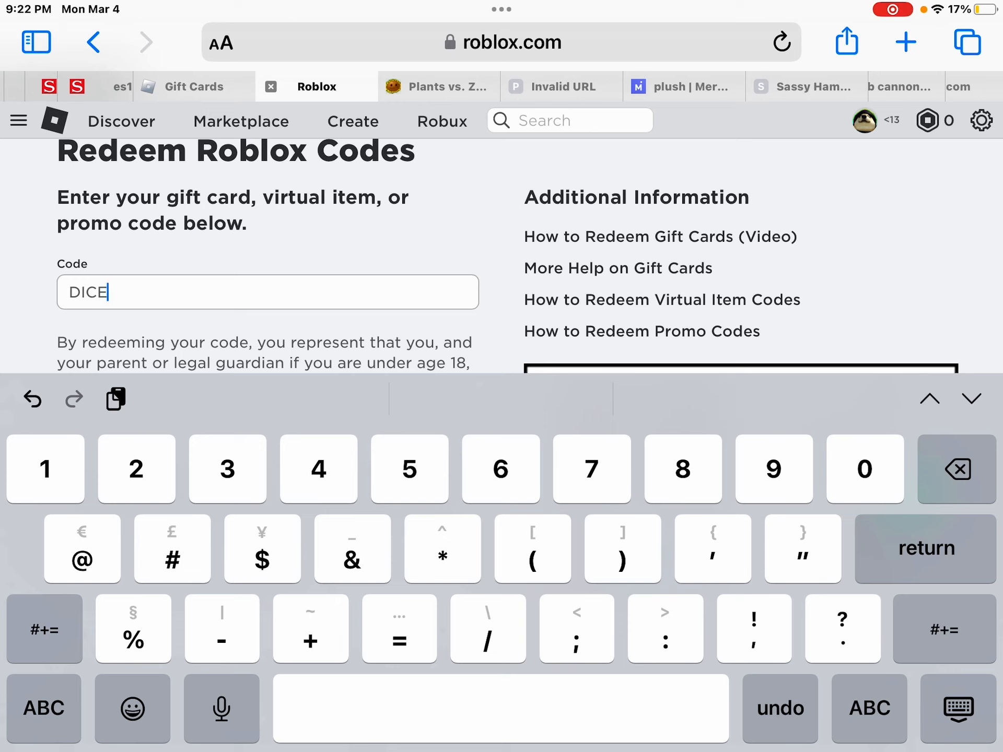
left_click(43, 708)
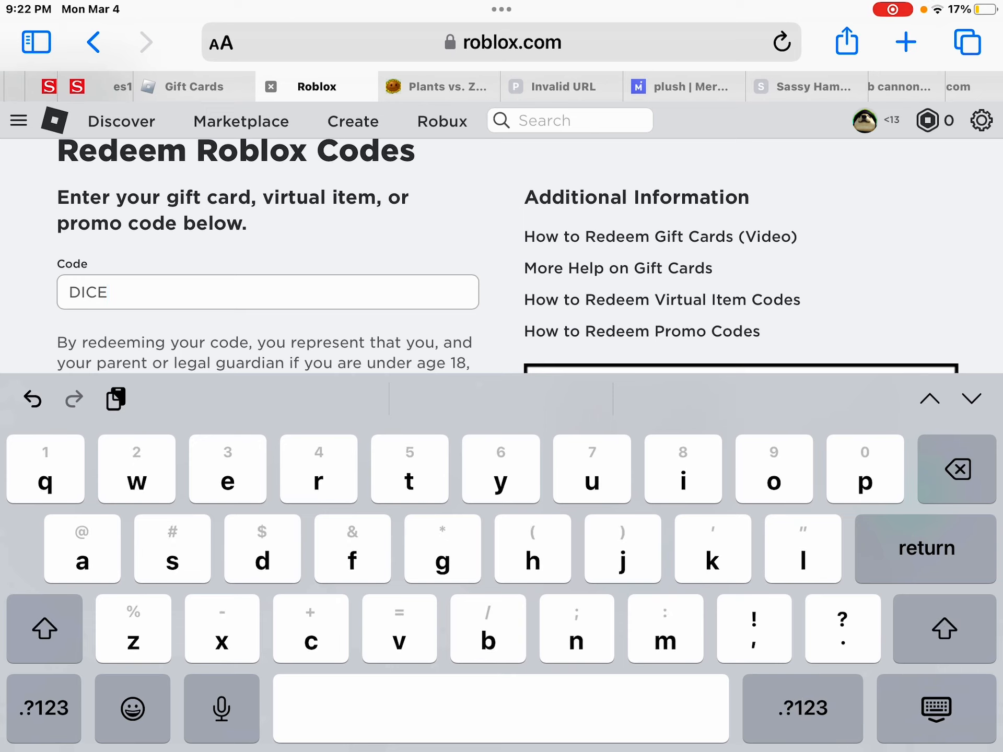
left_click(43, 628)
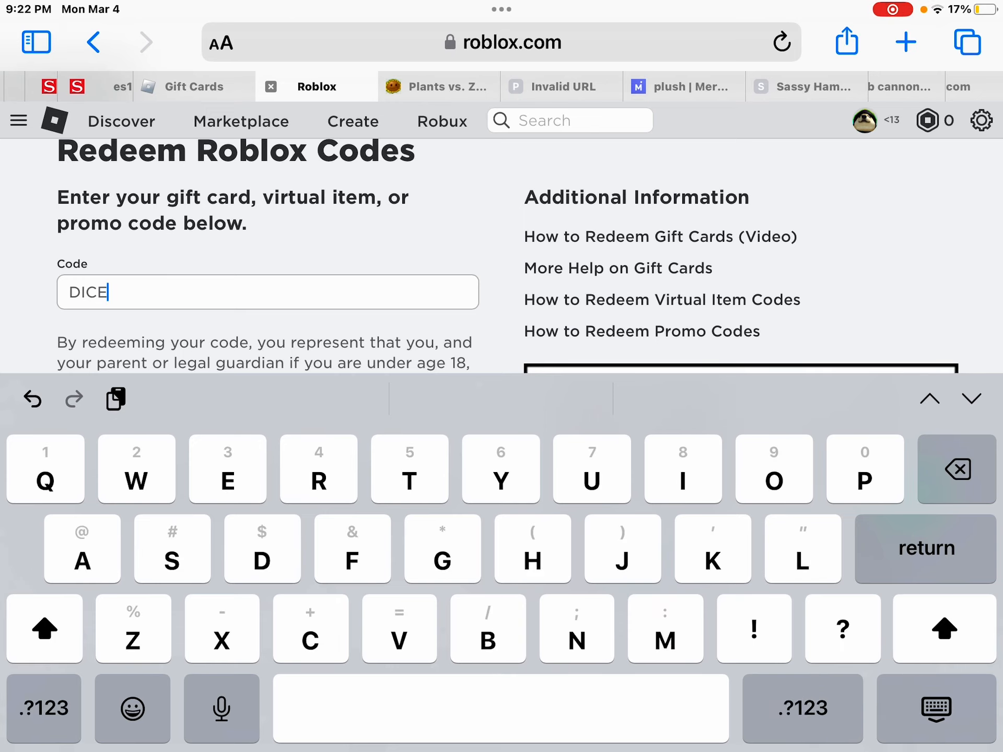
type("OID")
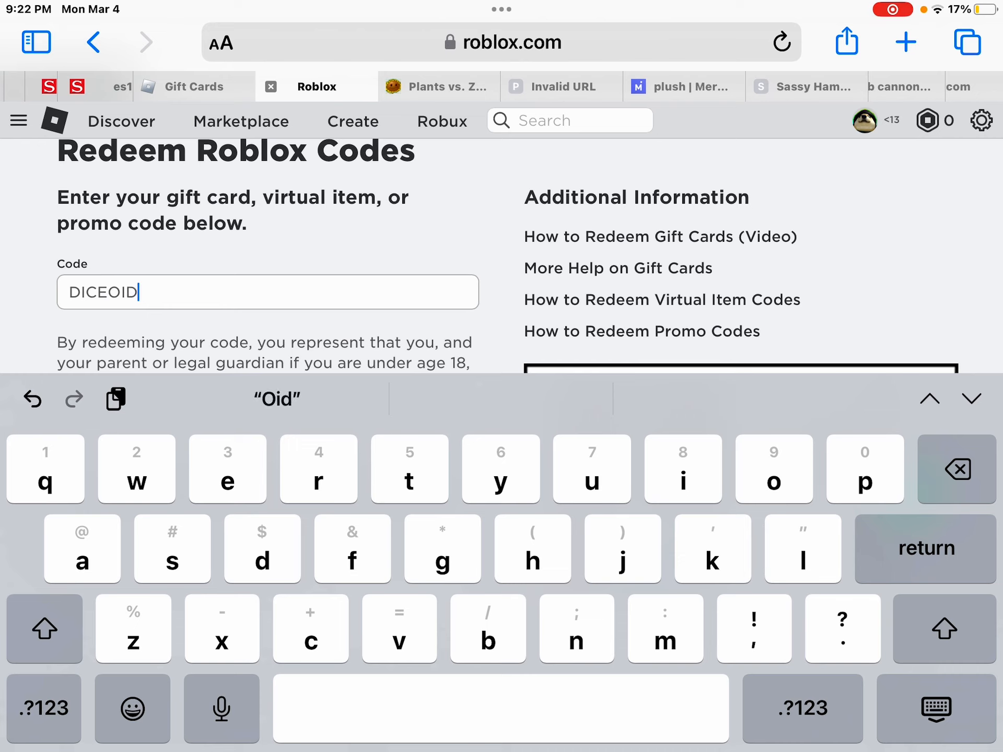
type("DMR3")
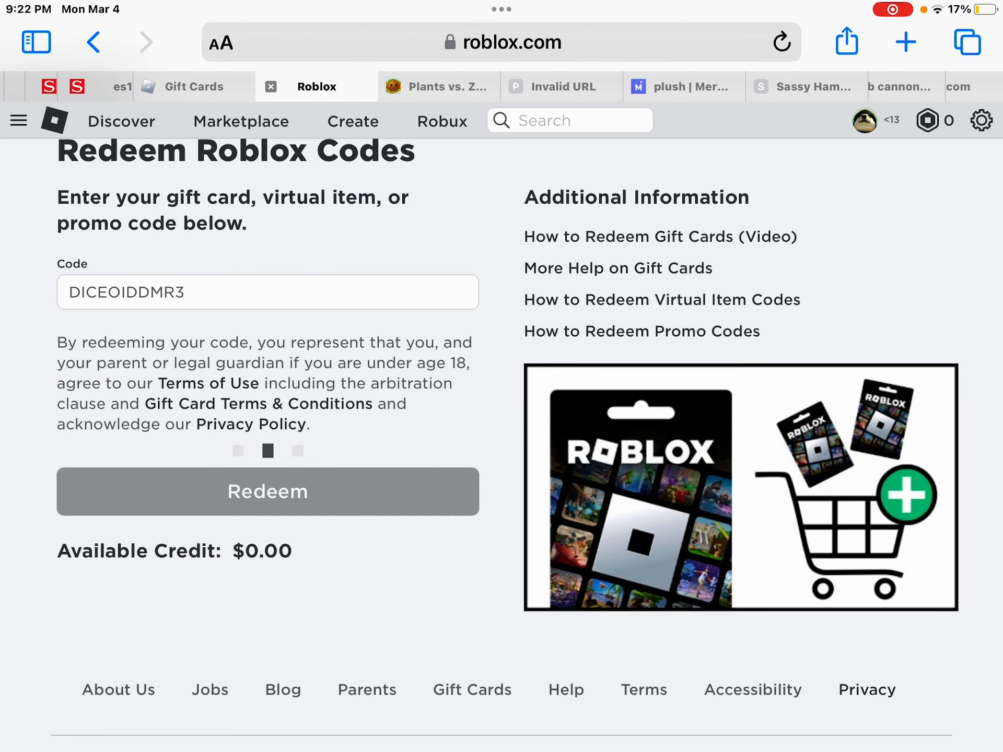
Redeem the code, get the unexpected error, clear the field and return to Roblox
left_click(268, 491)
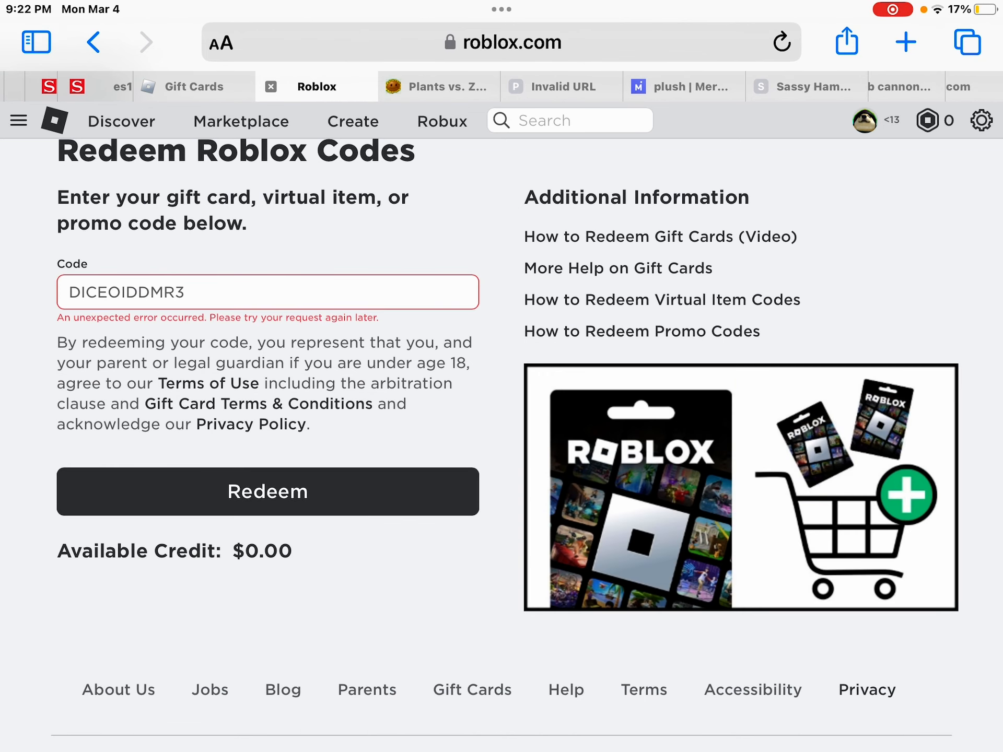
left_click(267, 293)
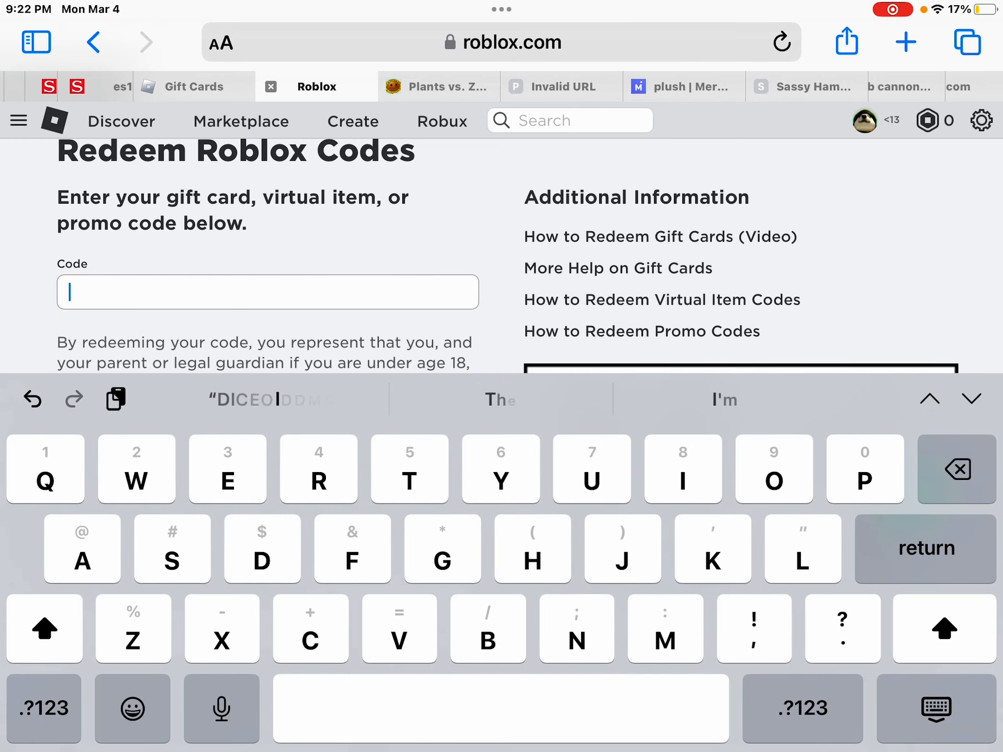
key("home")
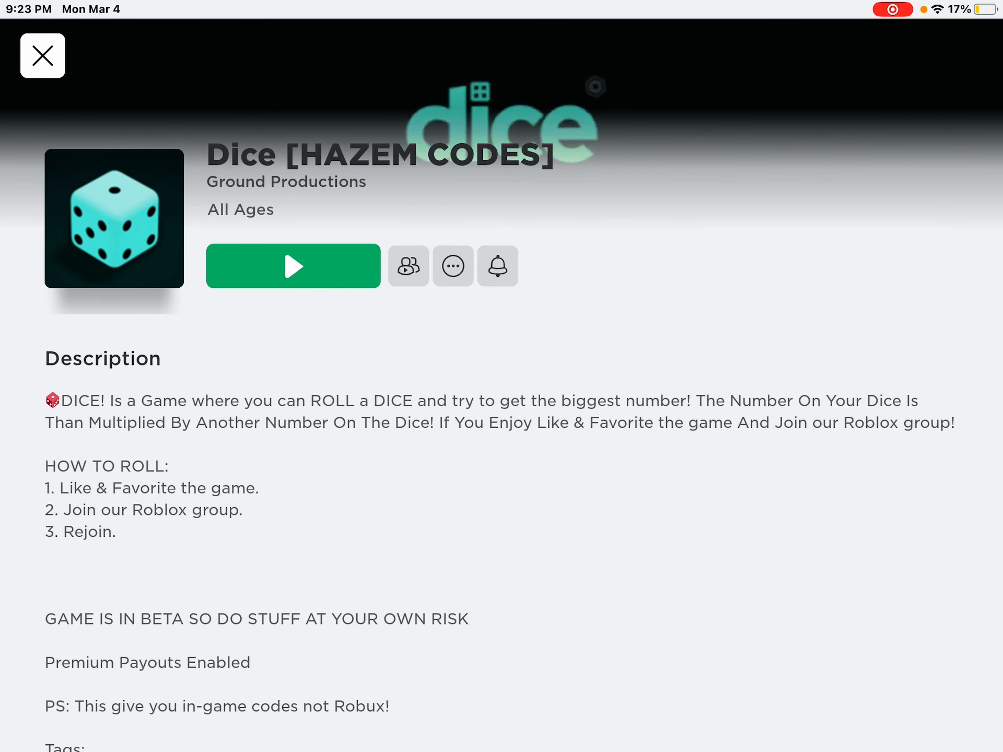
Close the Dice [HAZEM CODES] page and browse the Discover game listings, briefly opening Search
left_click(41, 56)
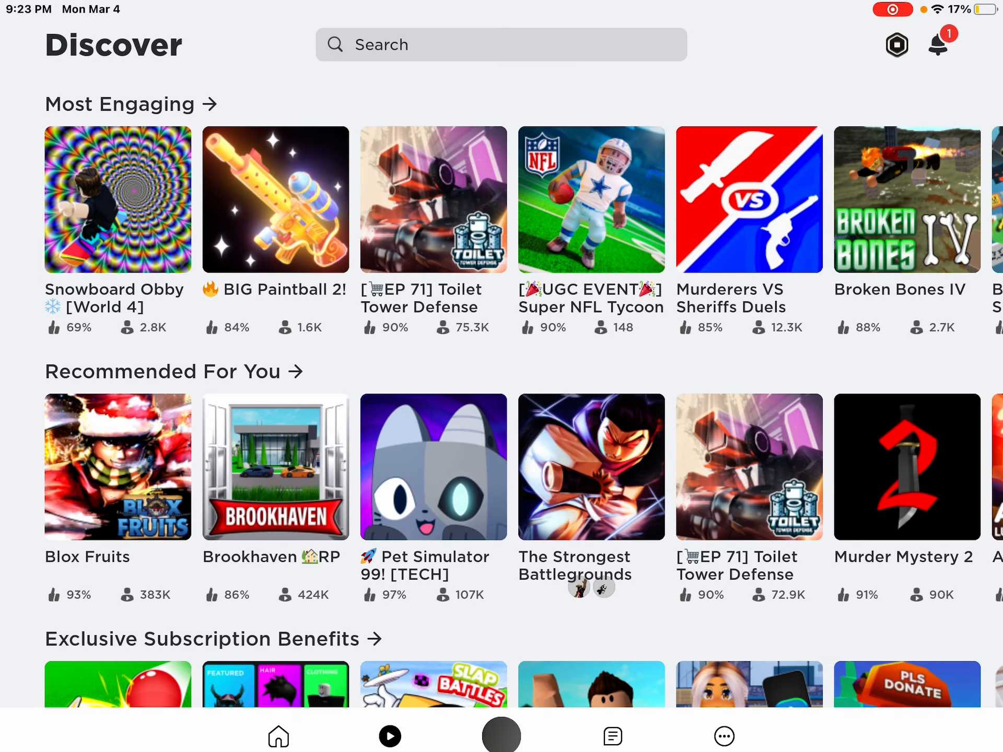
scroll("down", 3)
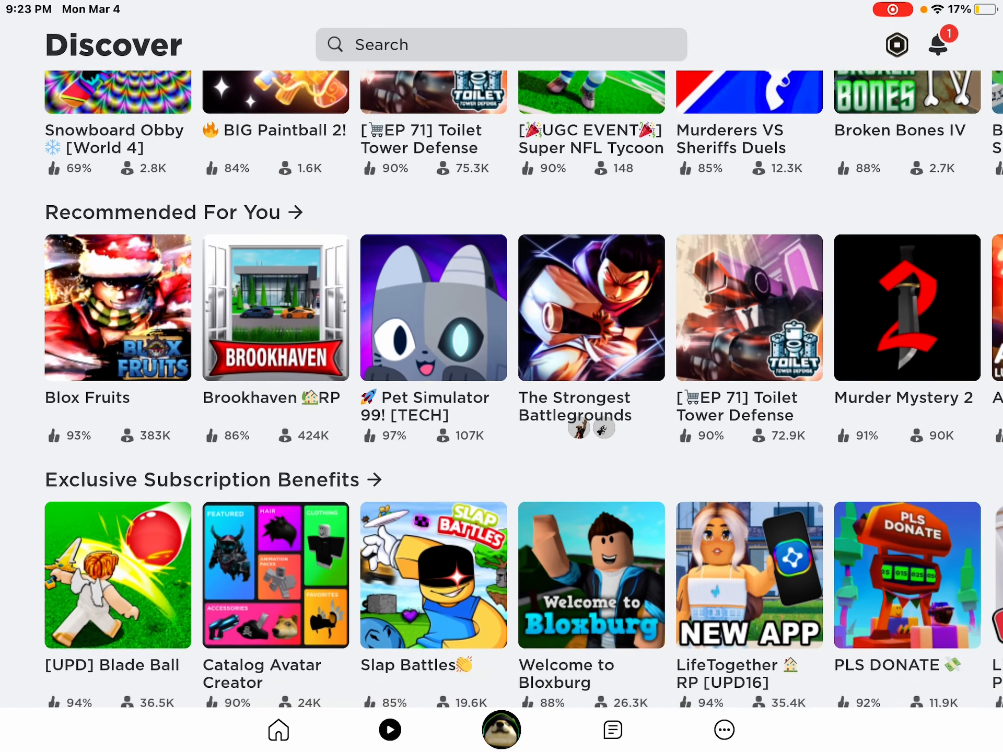
scroll("down", 3)
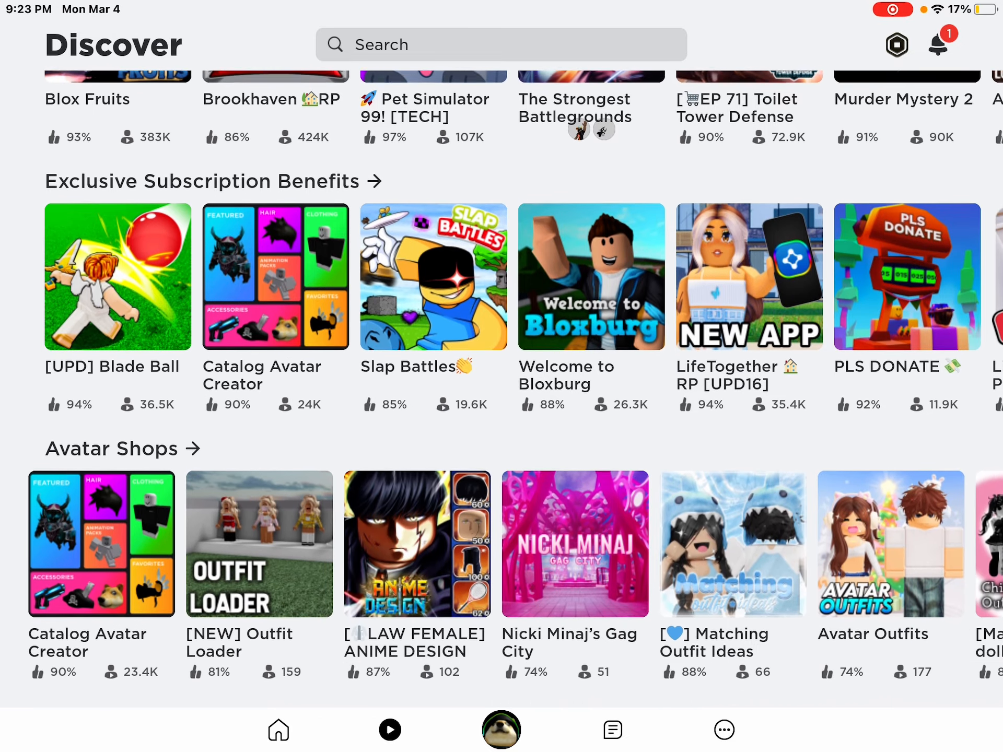
scroll("down", 3)
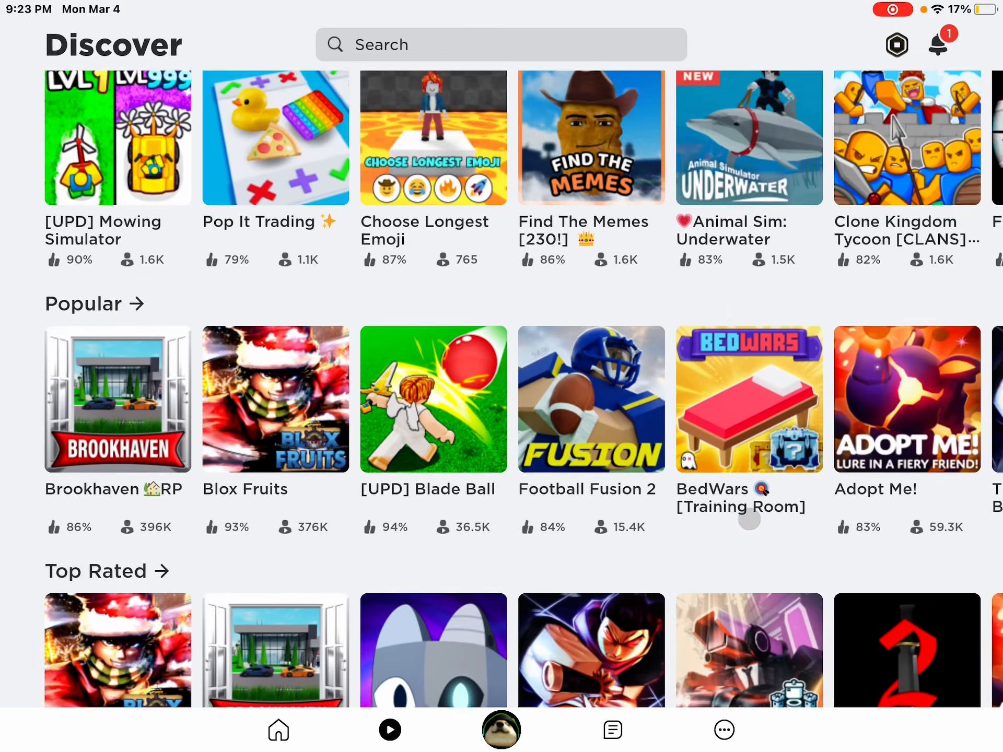
left_click(502, 44)
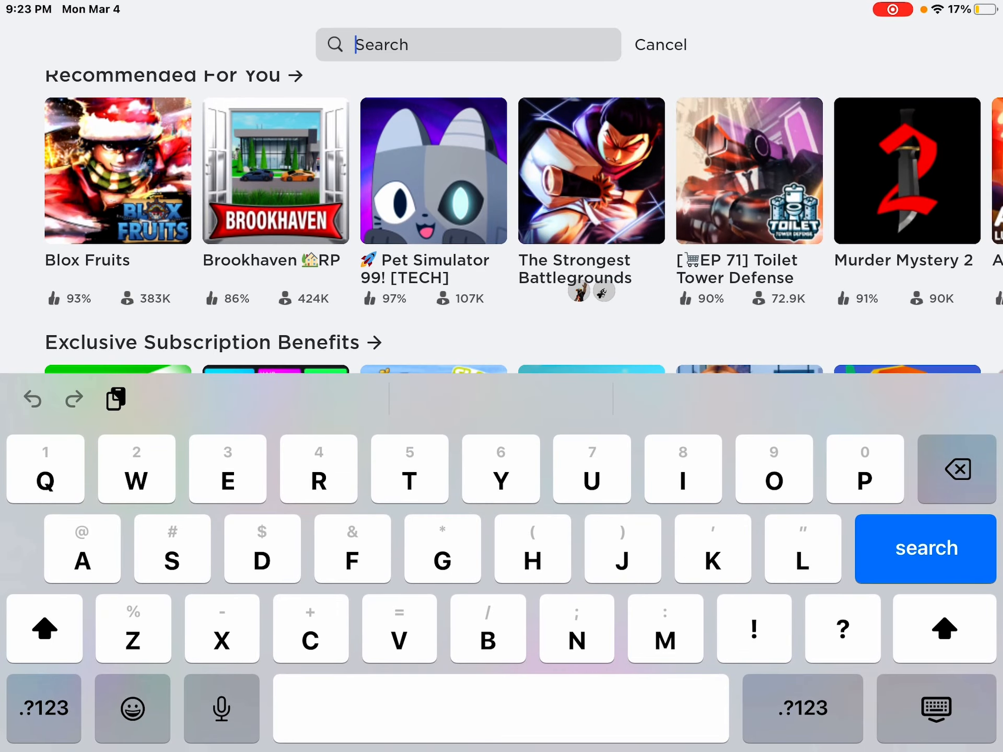
left_click(659, 44)
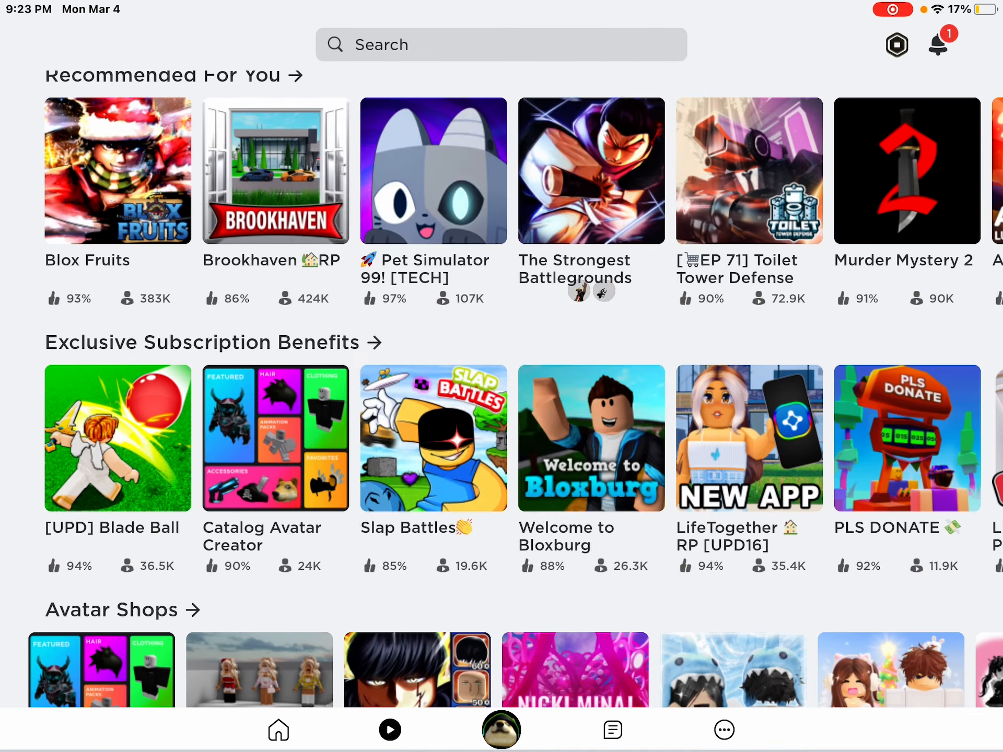
Search 'pls donate' and open developer hazem's profile with its Creations and About details
type("pls donate")
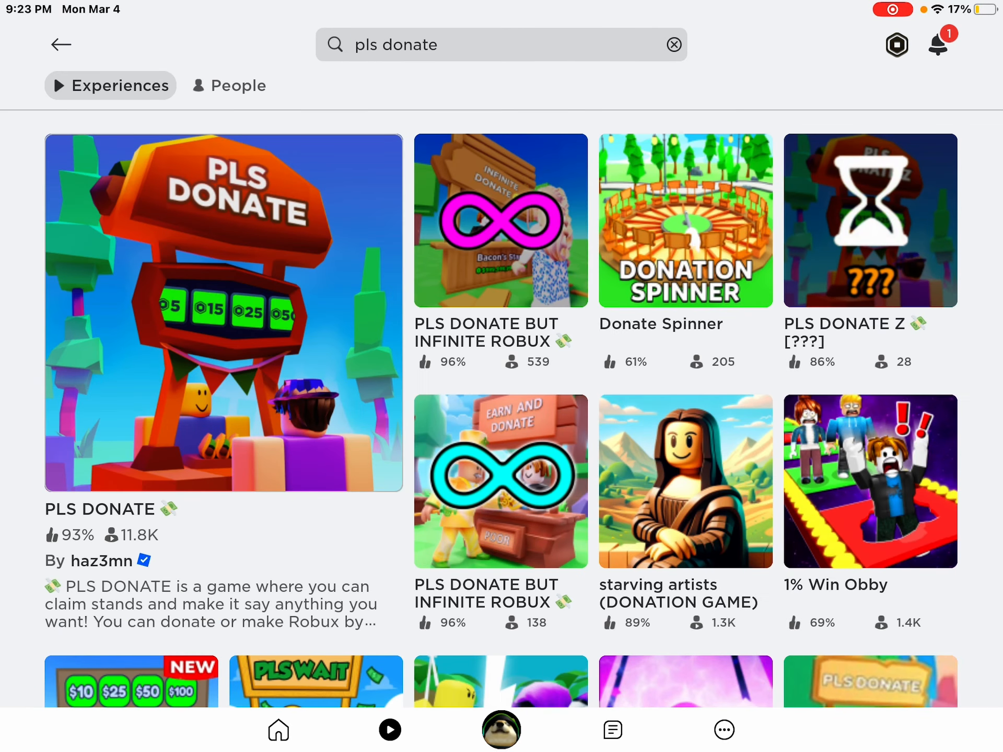
left_click(223, 316)
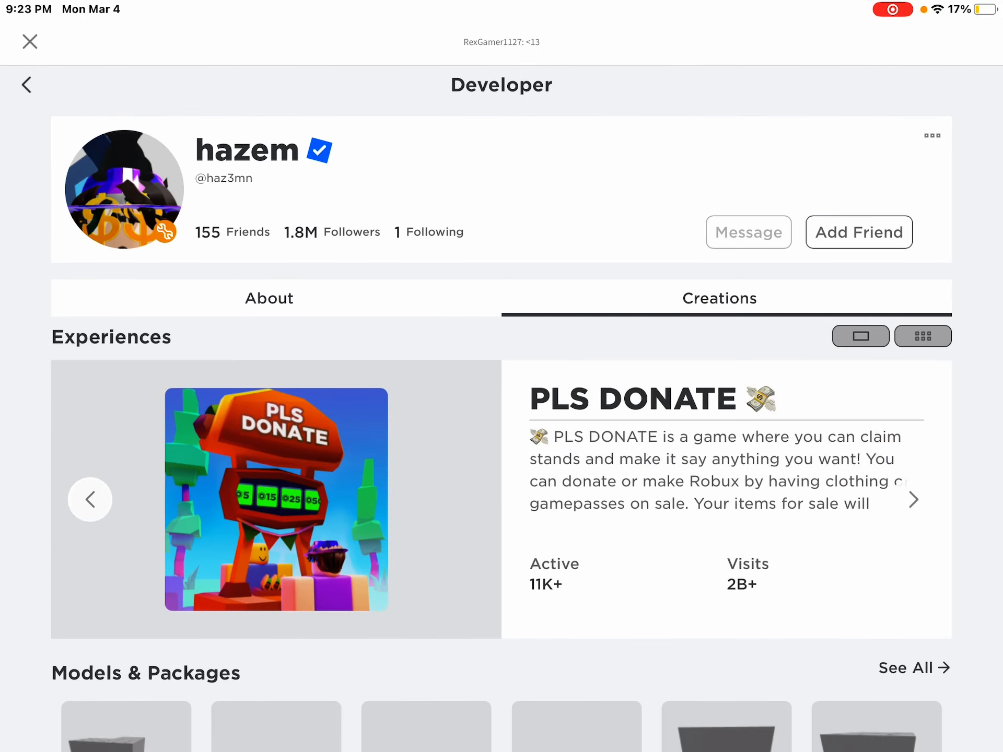
scroll("down", 3)
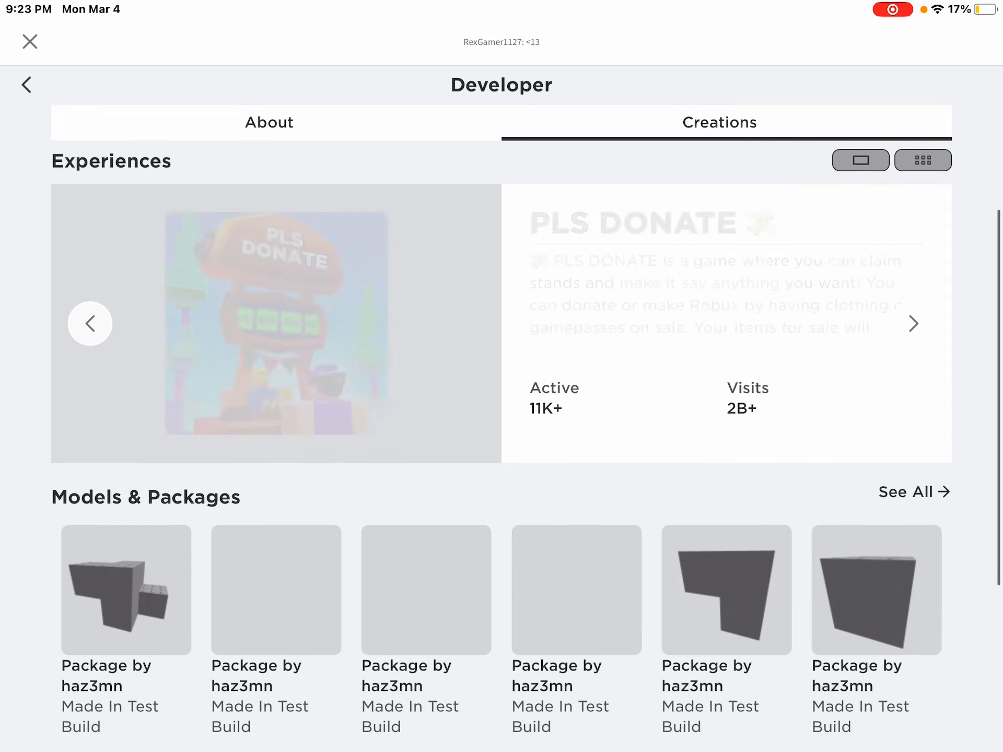
left_click(269, 122)
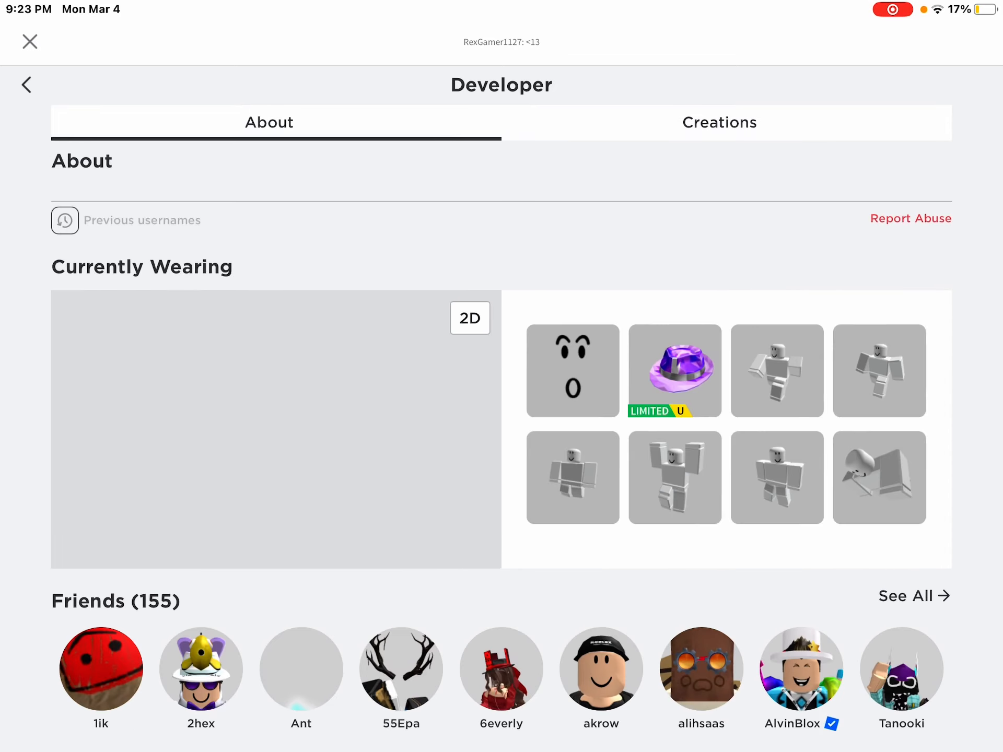
Scroll to hazem's Quataun group, then open the PLS DONATE page with 92% rating and 2.1B visits
scroll("down", 3)
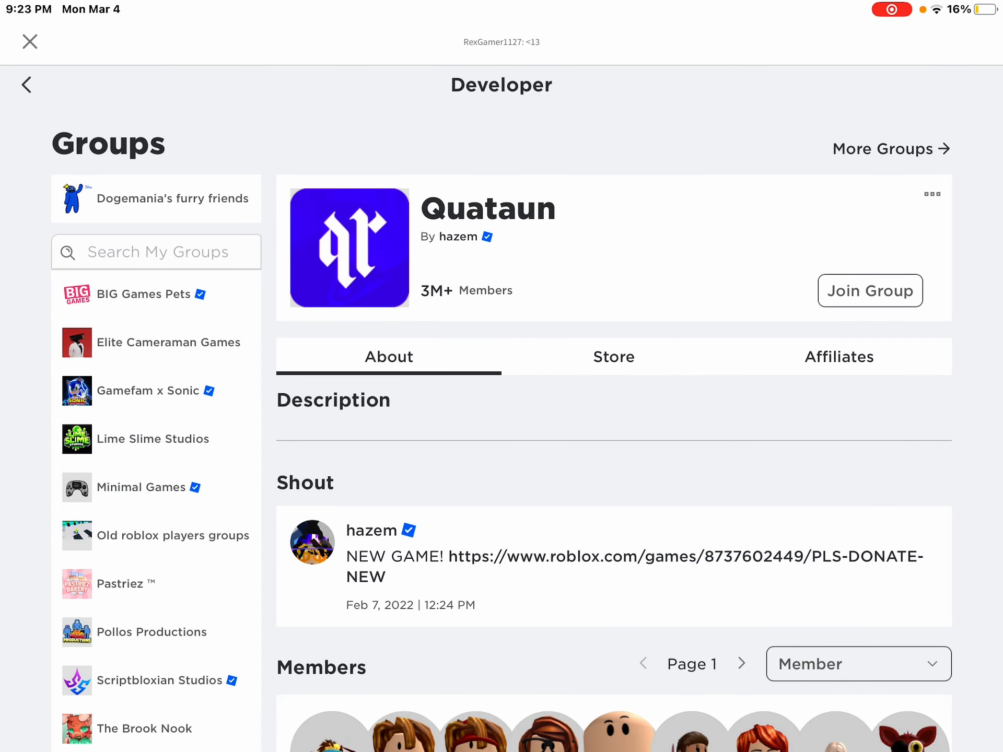
scroll("down", 3)
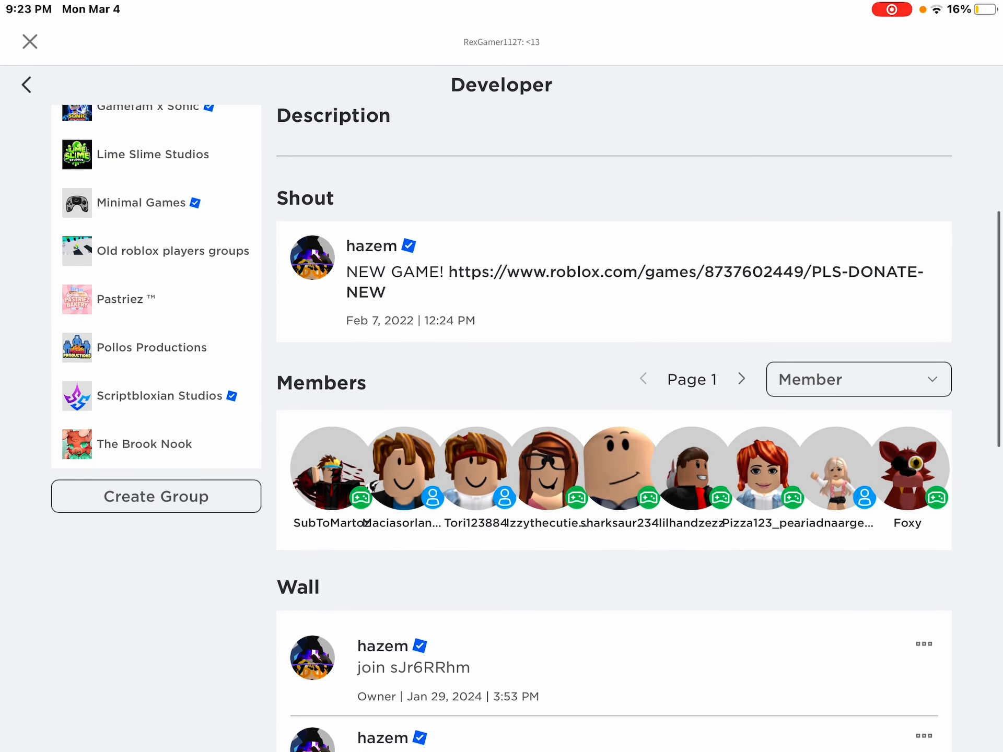
scroll("down", 3)
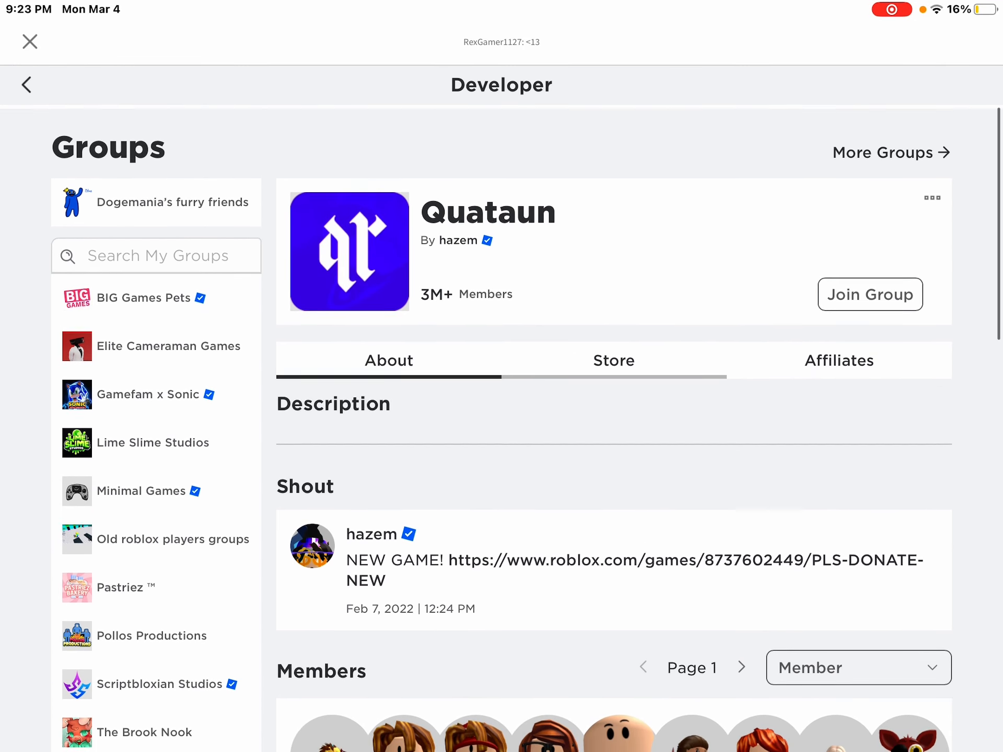
left_click(613, 361)
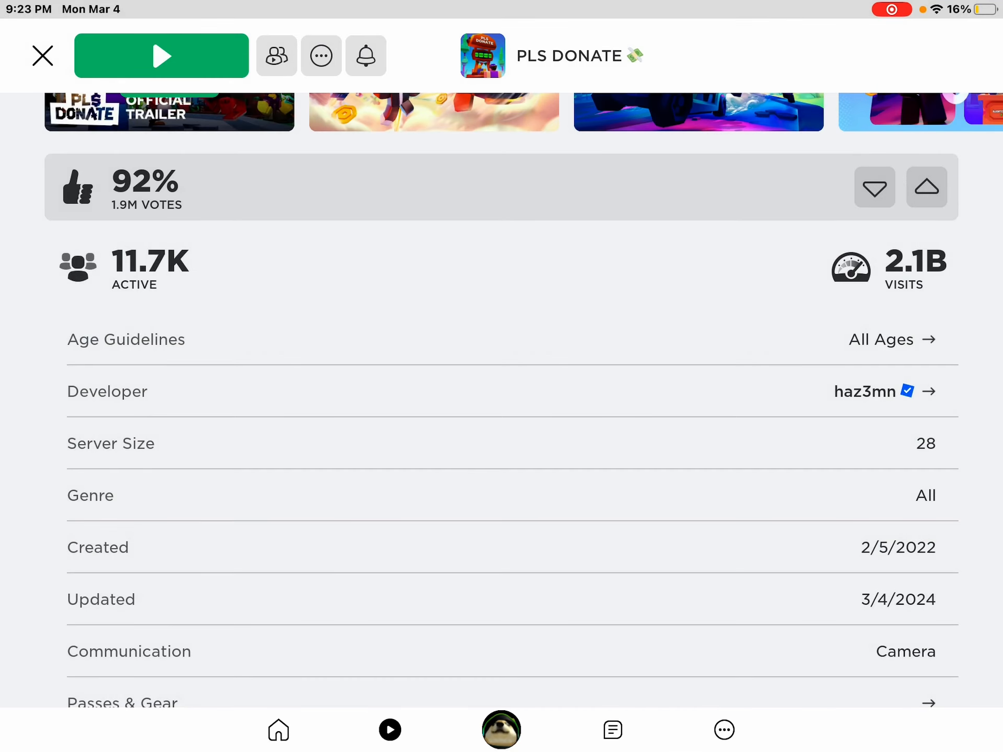
Close PLS DONATE and scroll through the Home feed's recommended games
left_click(42, 55)
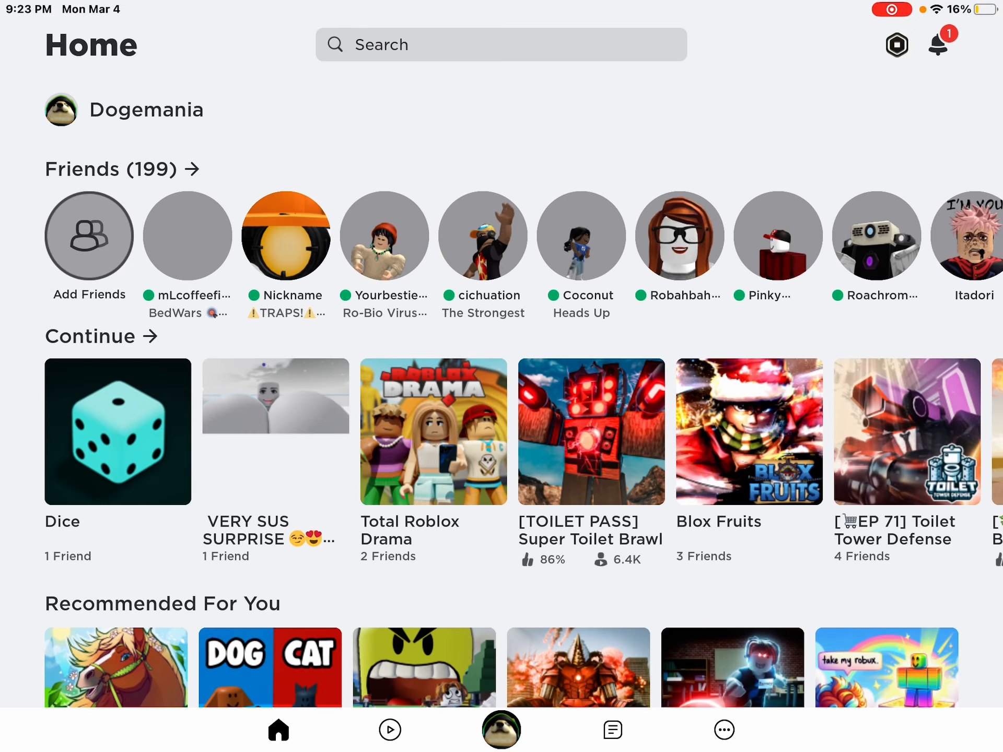
scroll("down", 3)
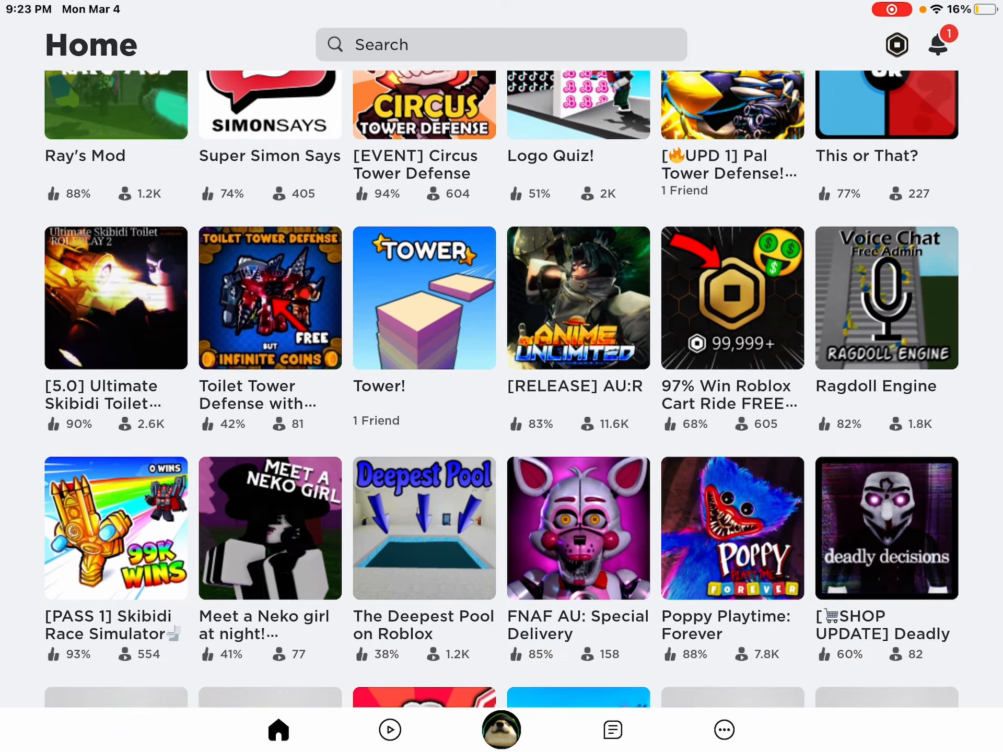
scroll("down", 3)
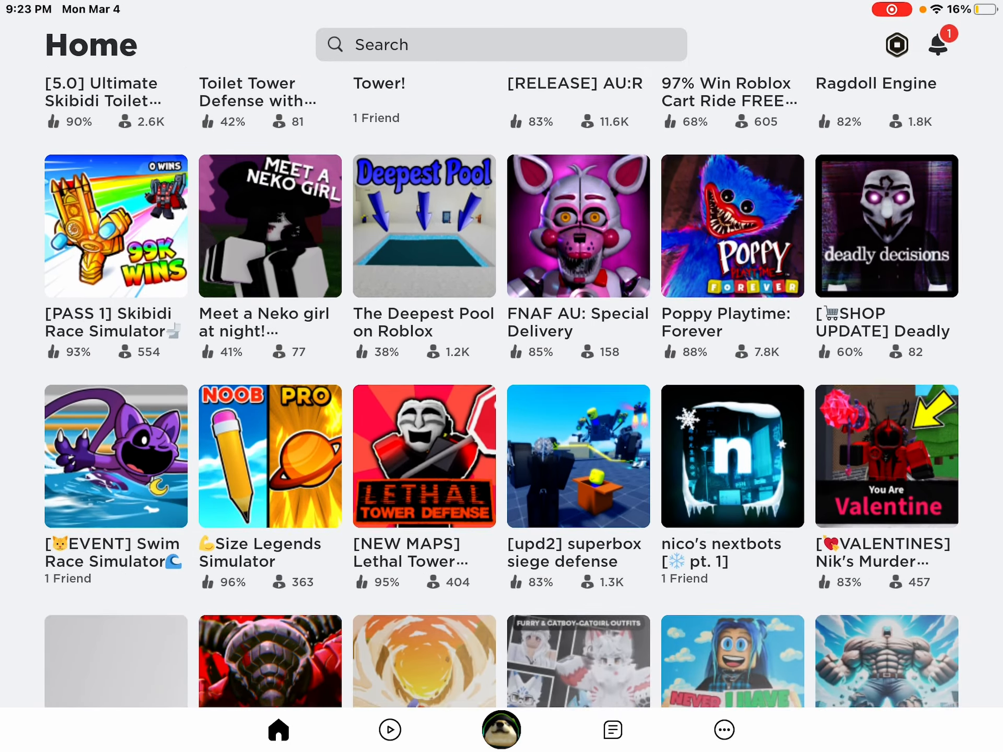
scroll("down", 3)
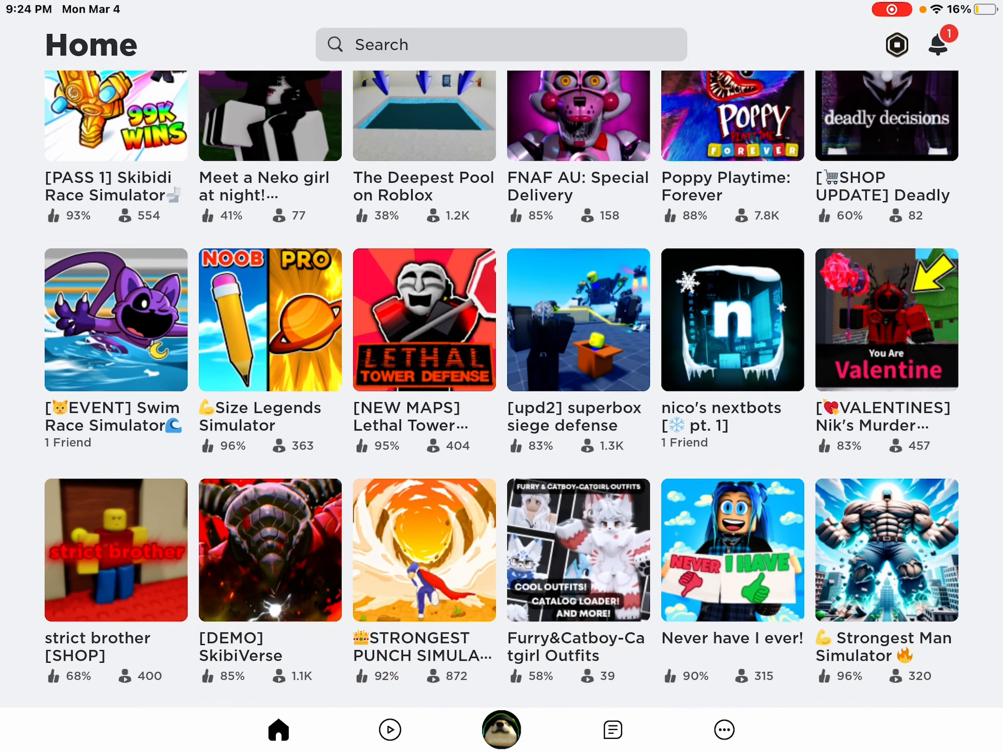